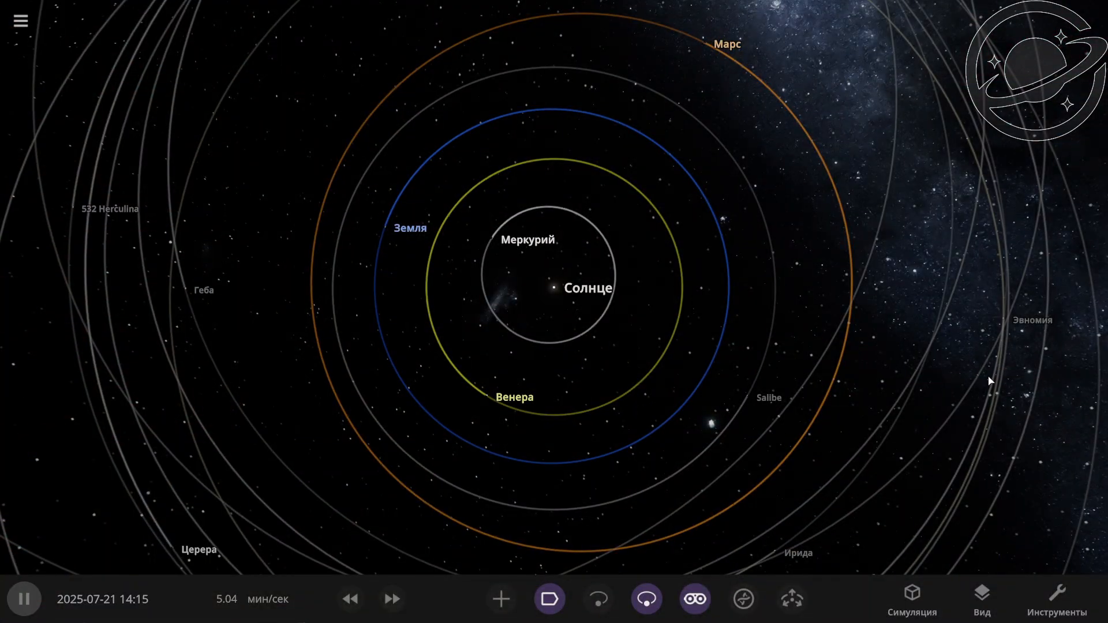
mouse_move(1026, 411)
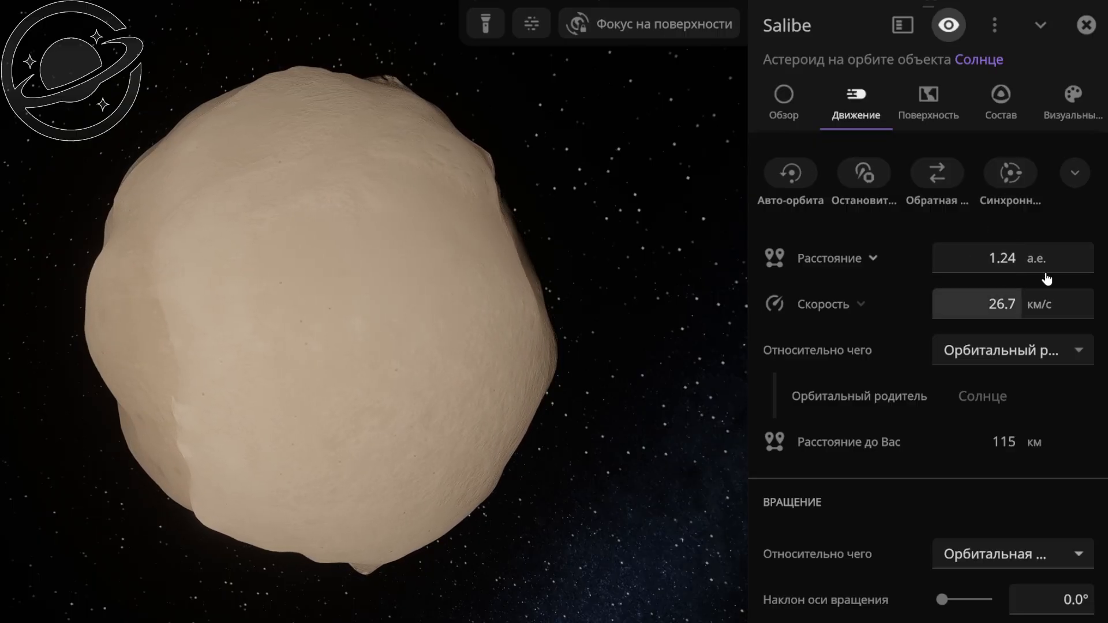
Step: Focus on asteroid Salibe and show its Overview properties, including a 38.2 km radius
click(784, 104)
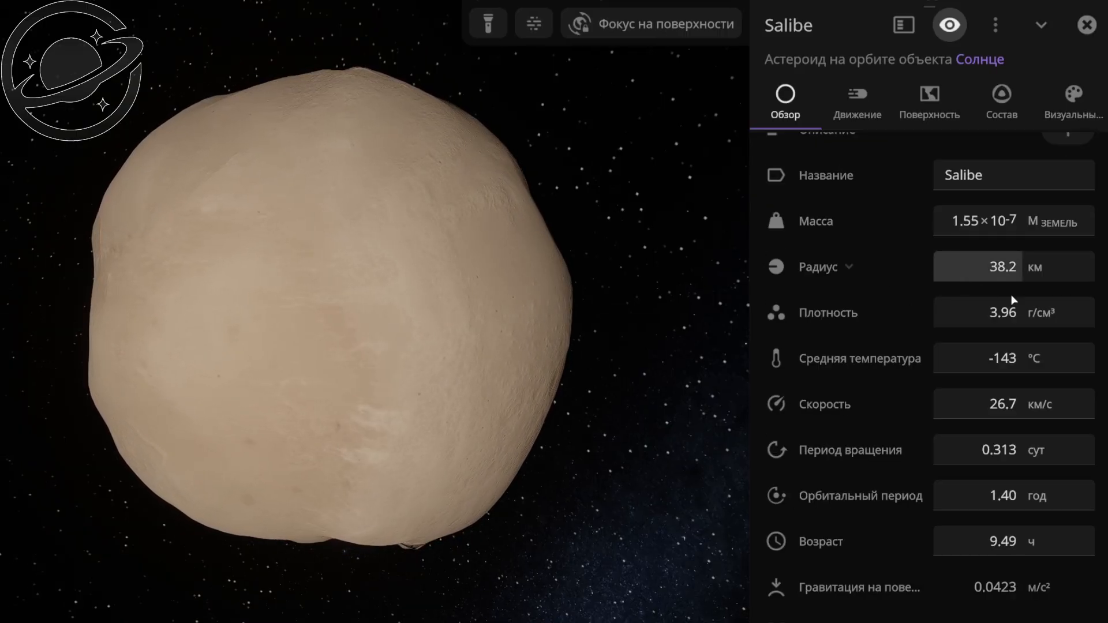
click(1086, 21)
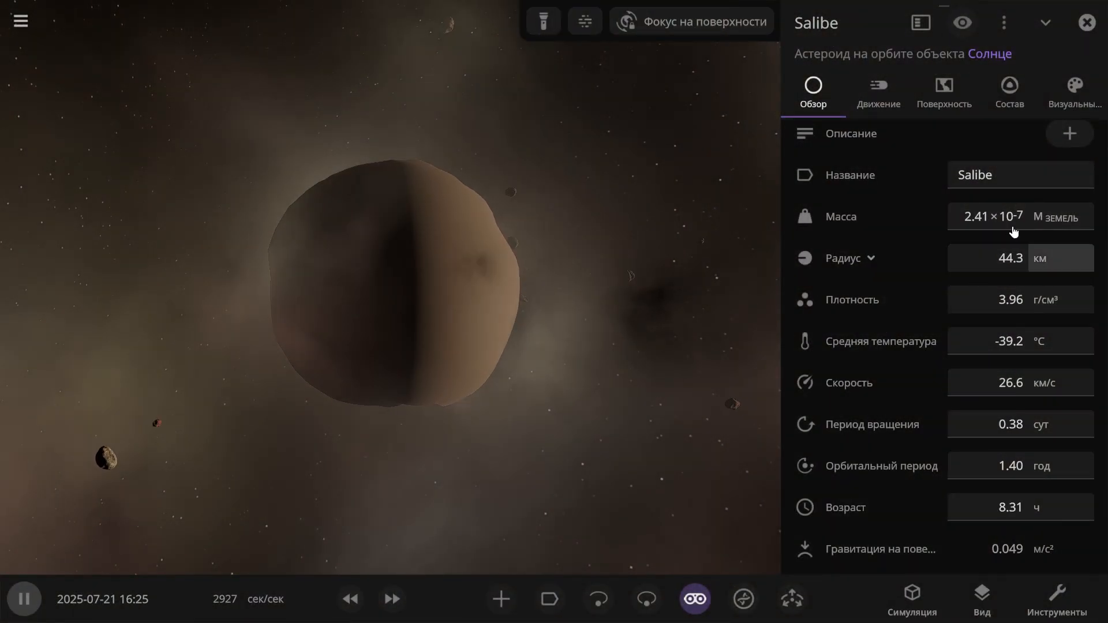
Step: Launch asteroids at Salibe from the Add menu, growing it to 44.3 km radius
click(501, 599)
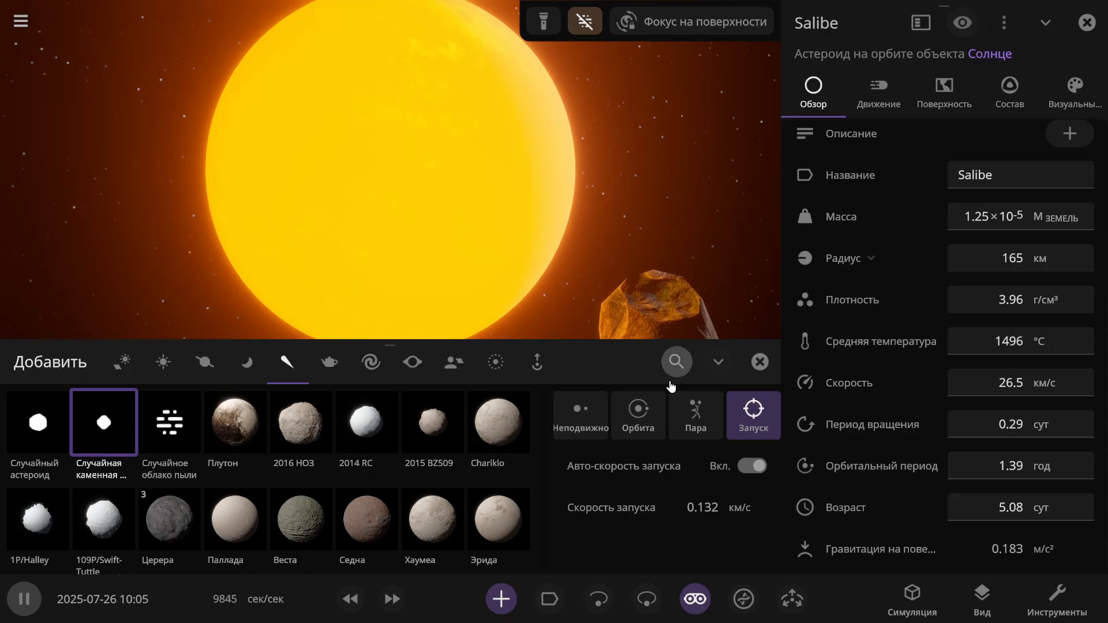
Step: Keep impacting Salibe until it becomes a planet, showing its radius as 0.445 Earth radii
click(760, 362)
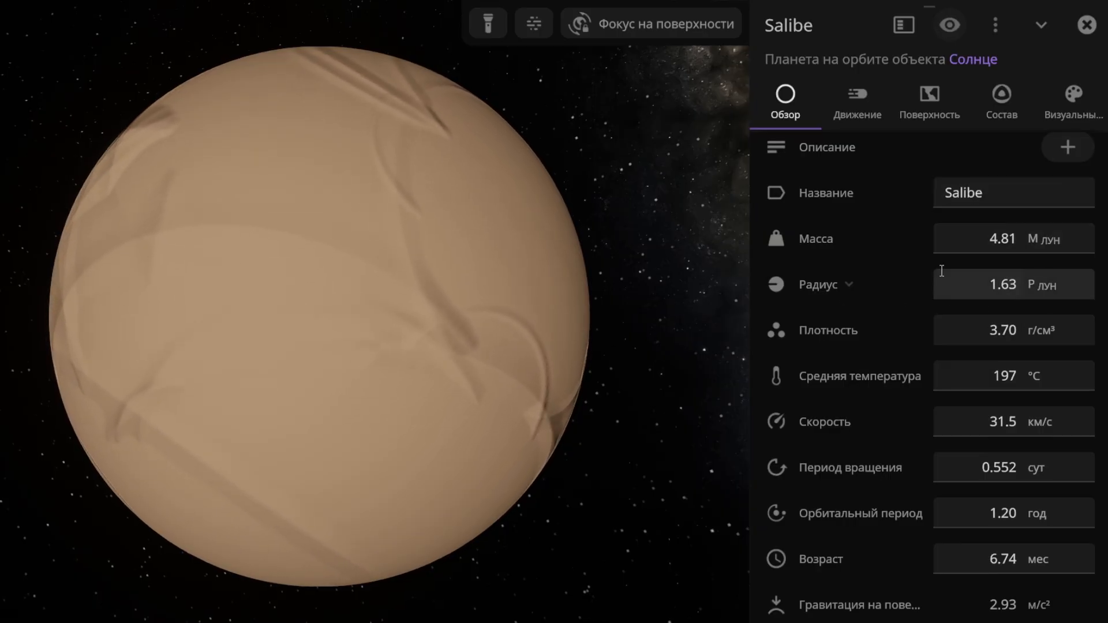
click(1053, 284)
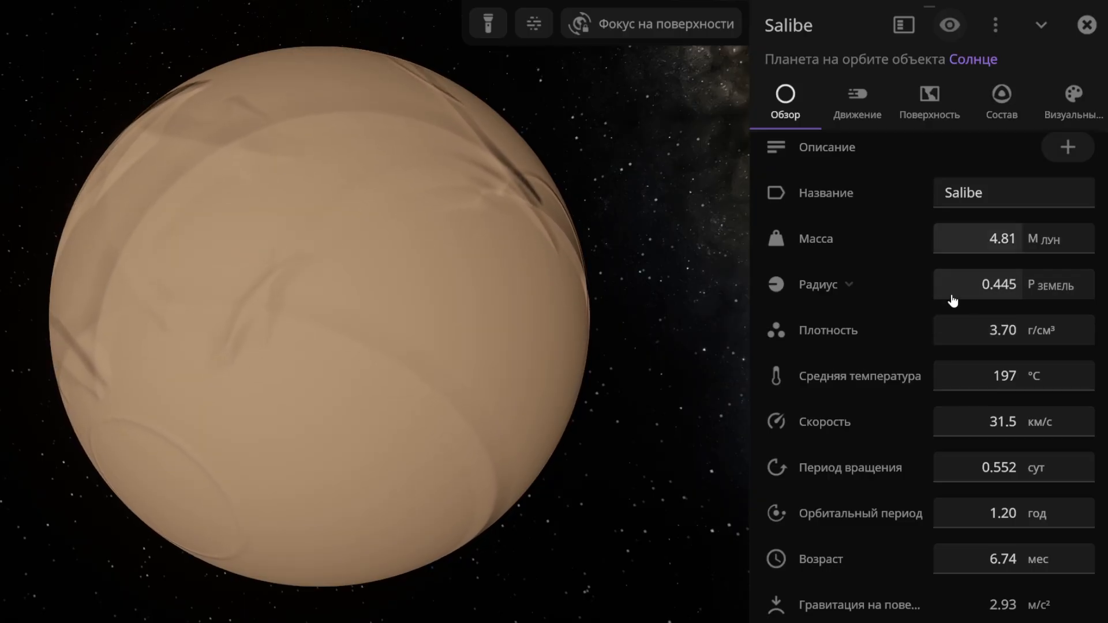
click(857, 98)
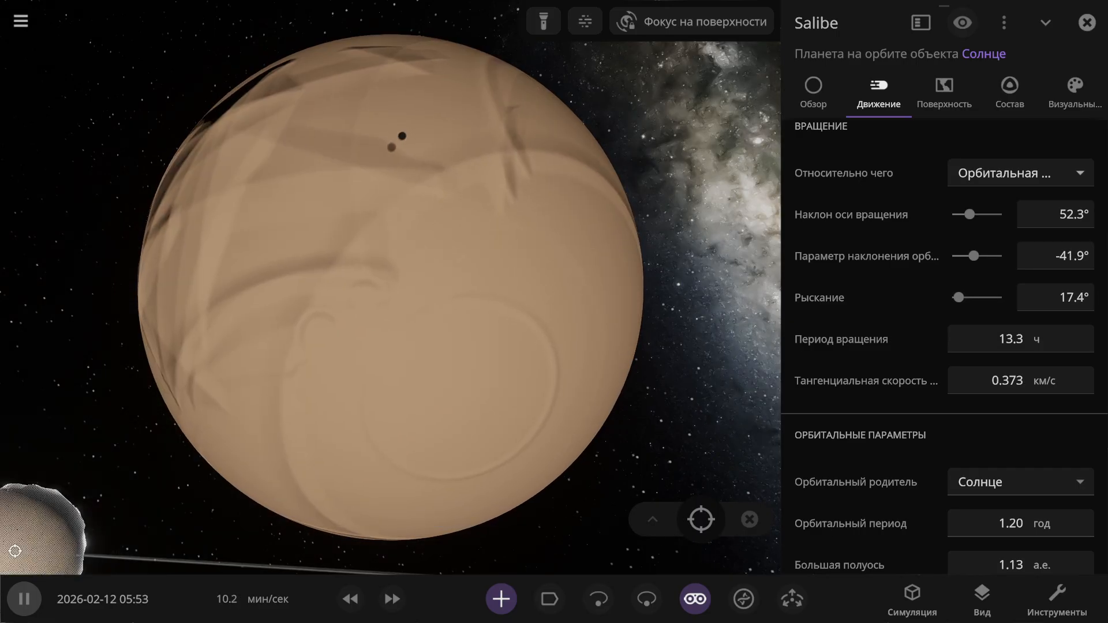
Step: Speed up time twice and launch more asteroids, reaching 56.1° tilt and a 15.0-hour day
click(391, 598)
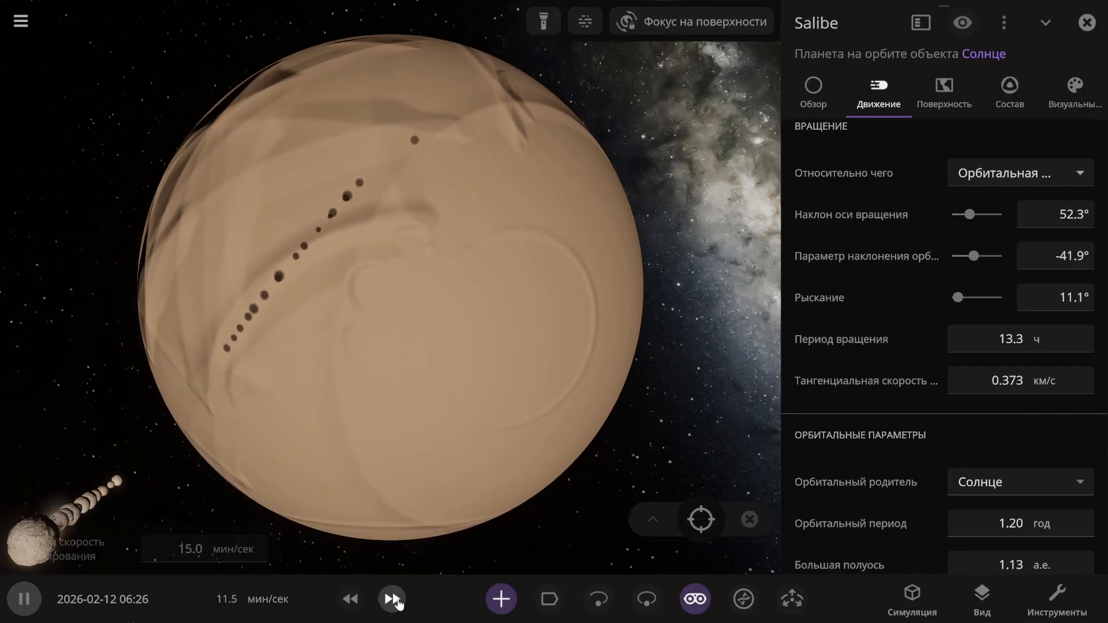
click(390, 599)
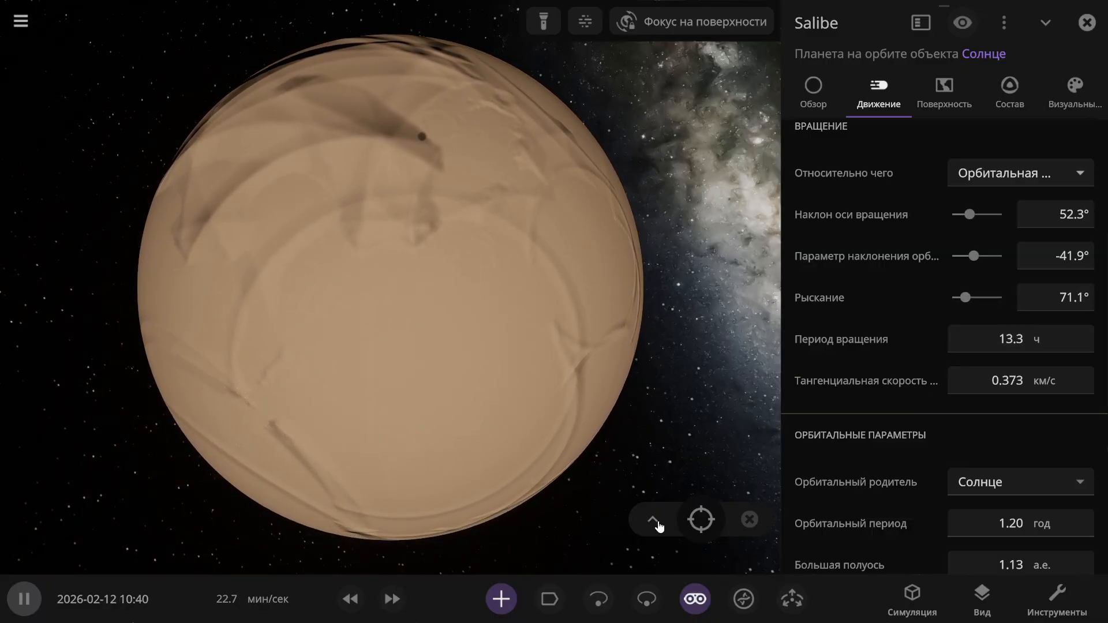
click(501, 599)
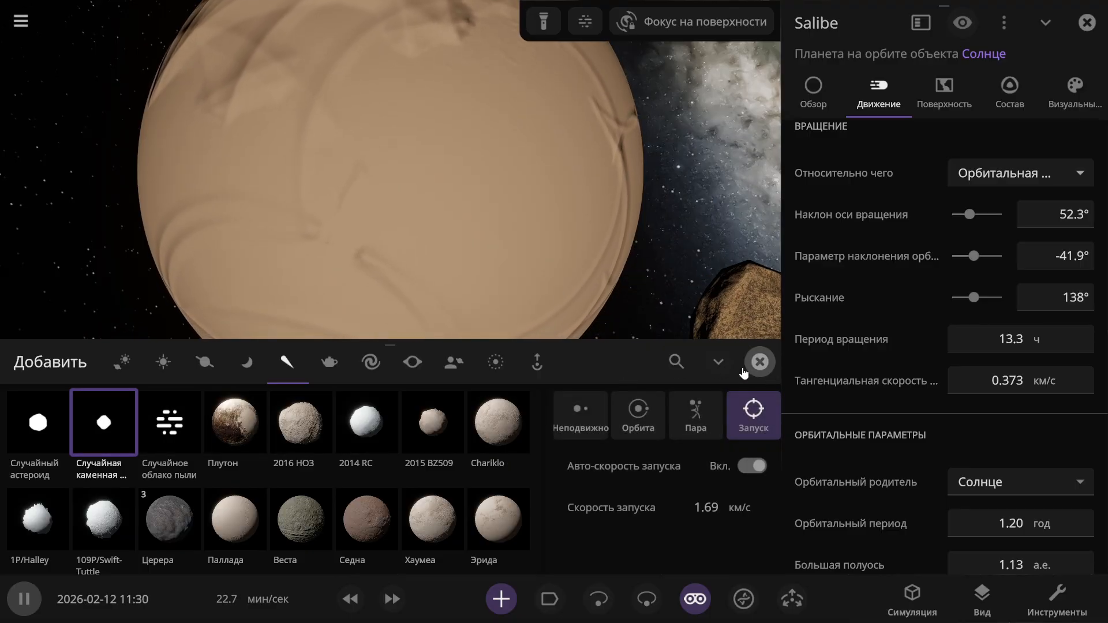
click(760, 362)
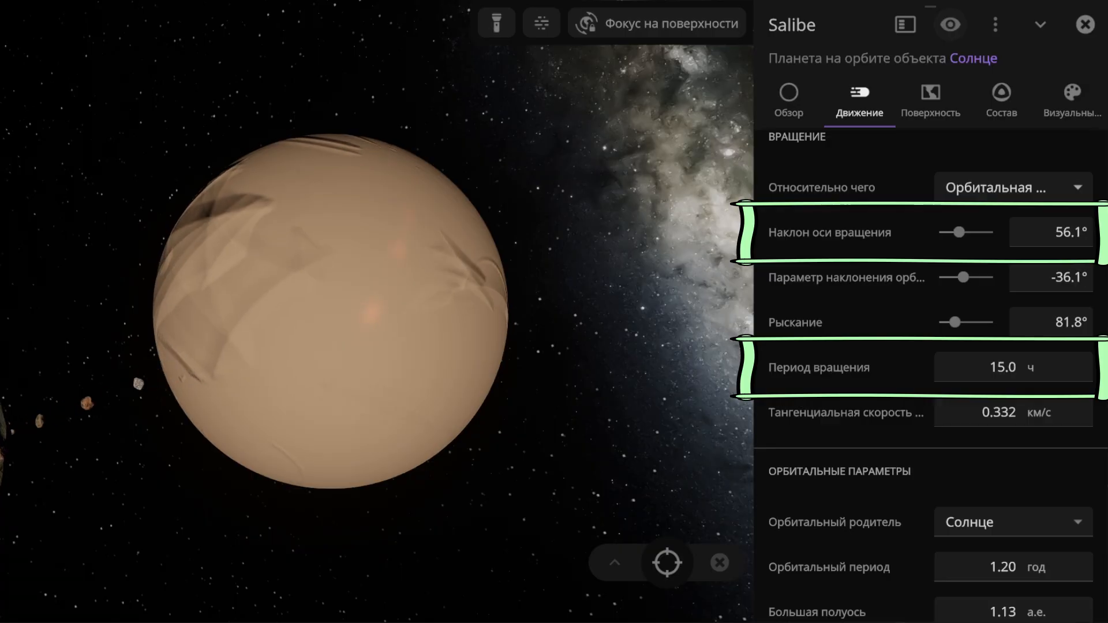
Step: Set Salibe's rotation to a 26.1-hour day with 31.7° tilt, then view its composition details
drag(978, 232, 953, 232)
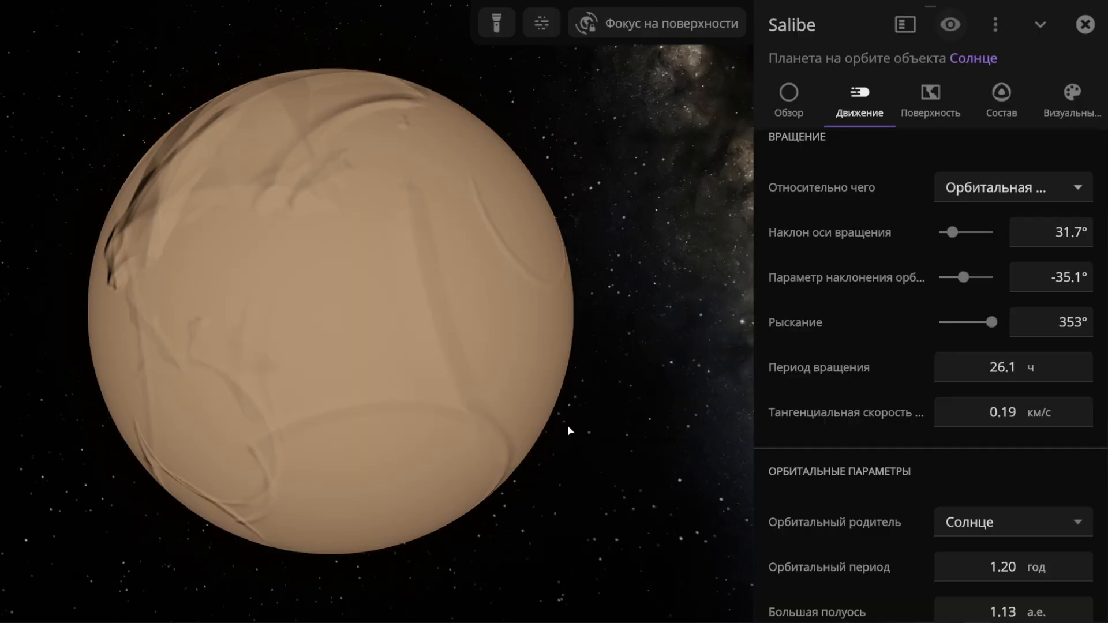
drag(993, 322, 986, 322)
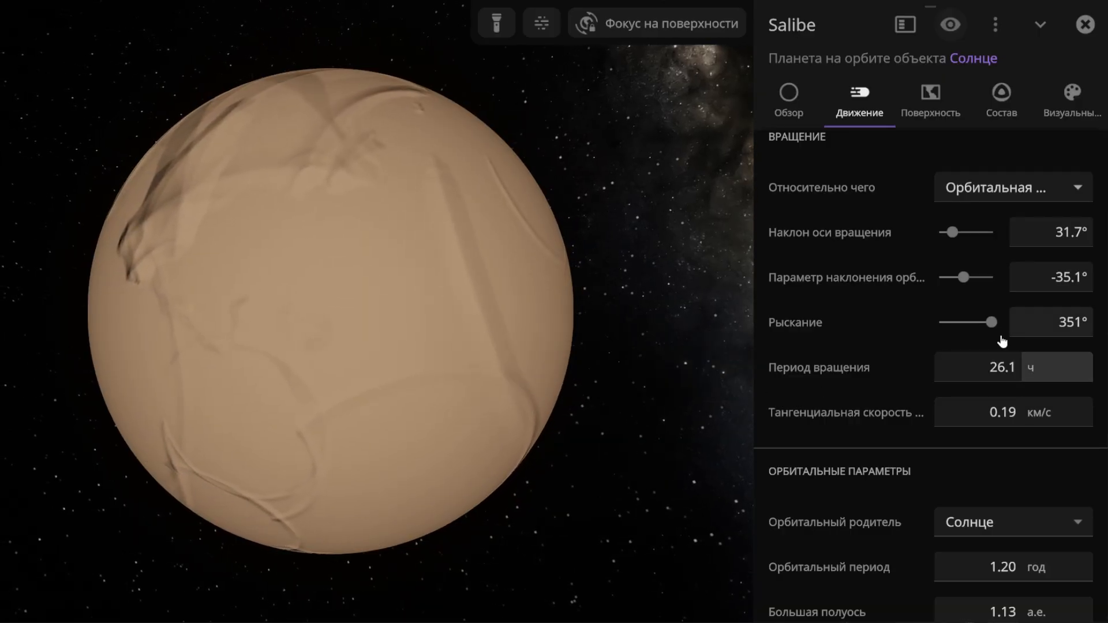
drag(999, 322, 989, 322)
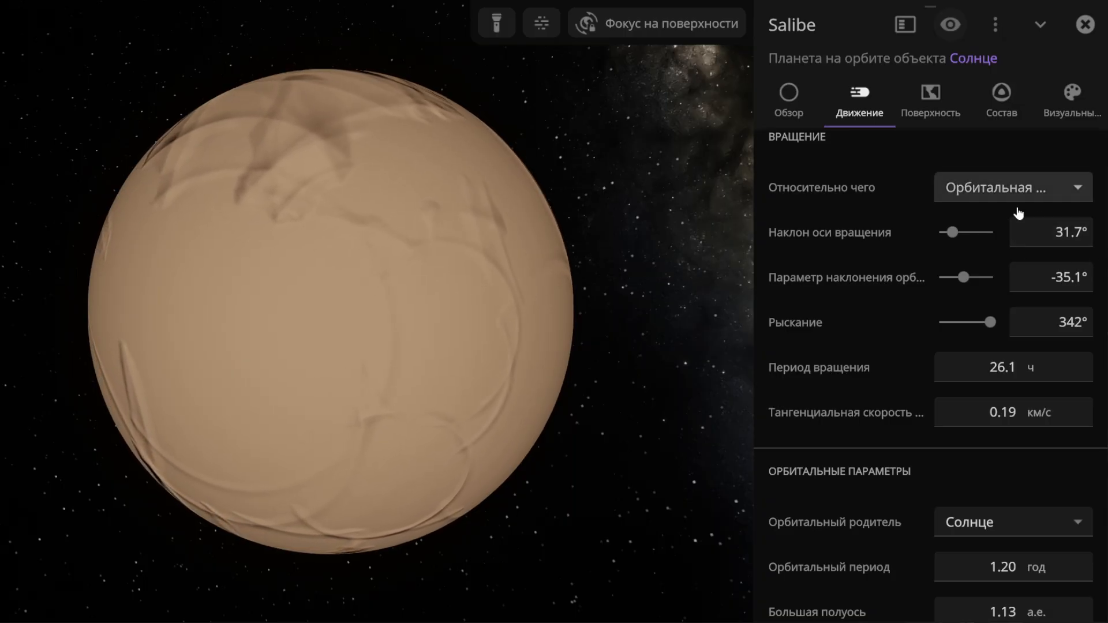
click(1002, 96)
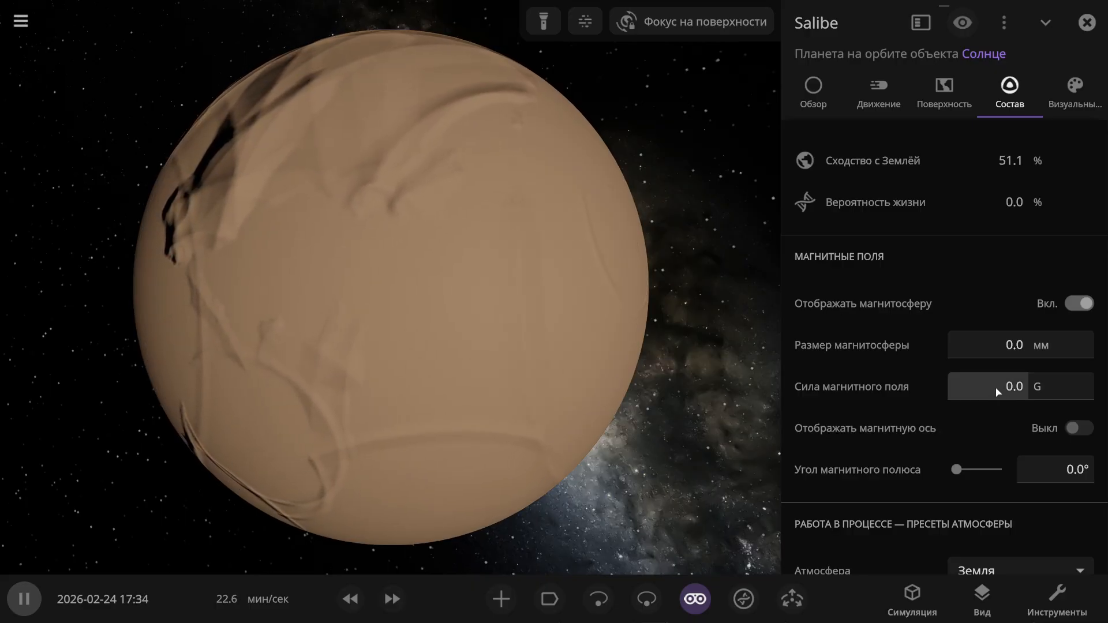
Step: Raise Salibe's sea level and add an atmosphere at 0.73 atm surface pressure
click(998, 386)
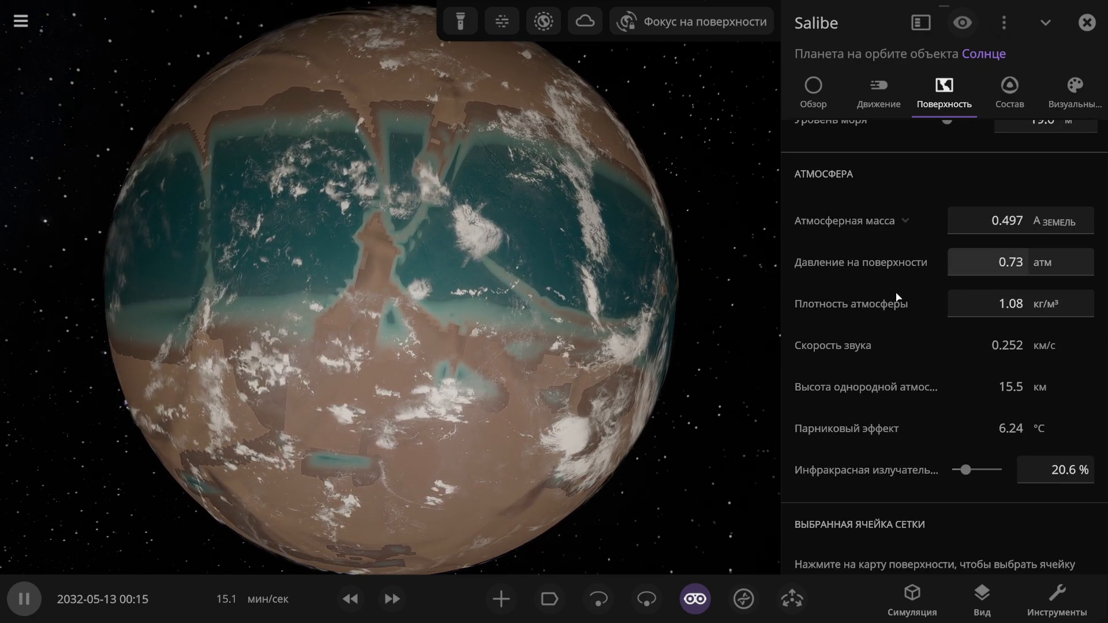
click(1009, 92)
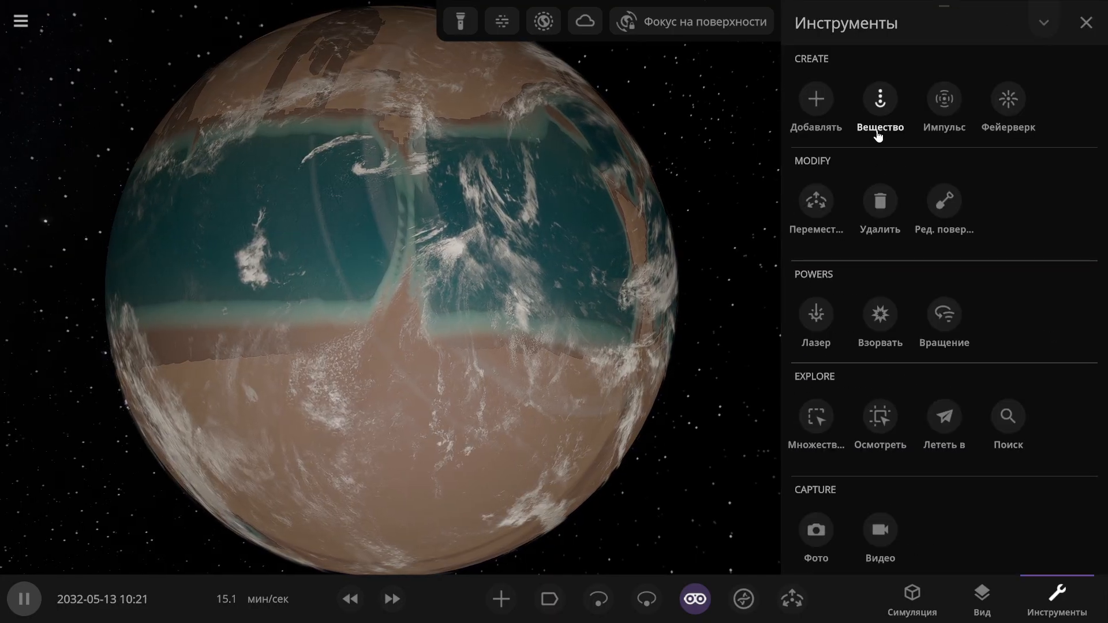
Step: Select the Matter tool with Carbon Dioxide as the material to add to Salibe
click(879, 98)
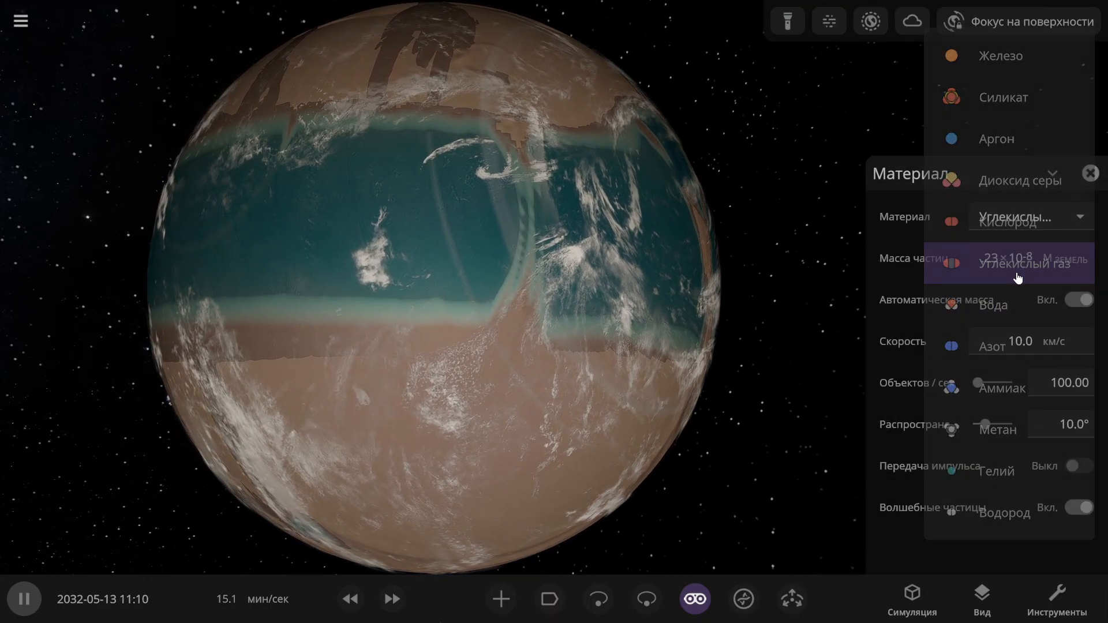
click(1019, 268)
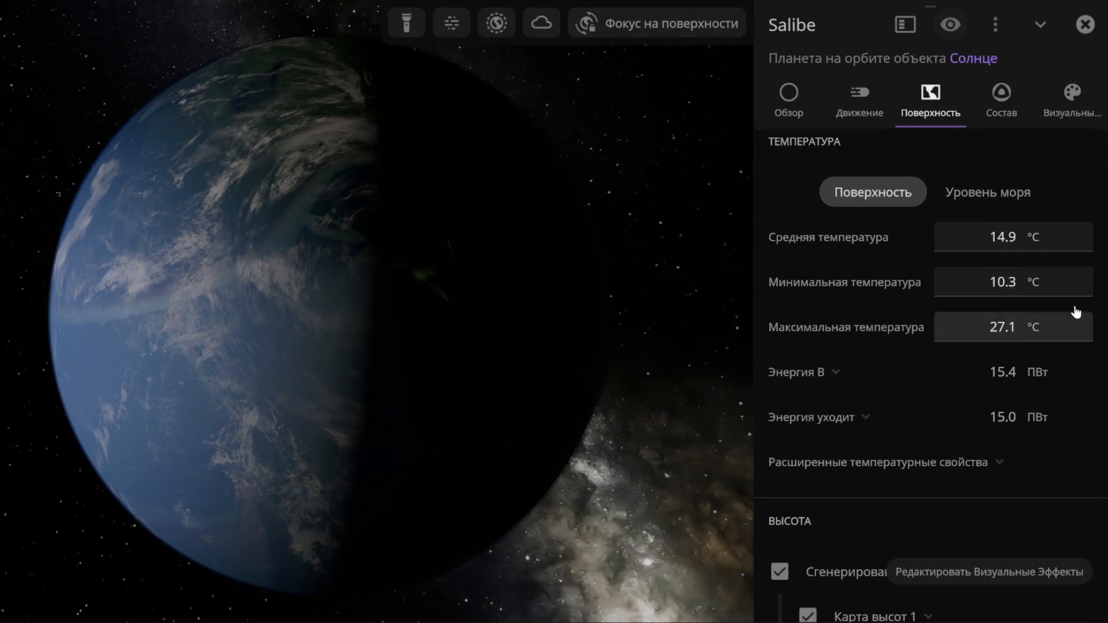
Step: Cut Salibe's carbon dioxide twice by ×0.1 to 0.00235 Earth atmospheres
click(1002, 92)
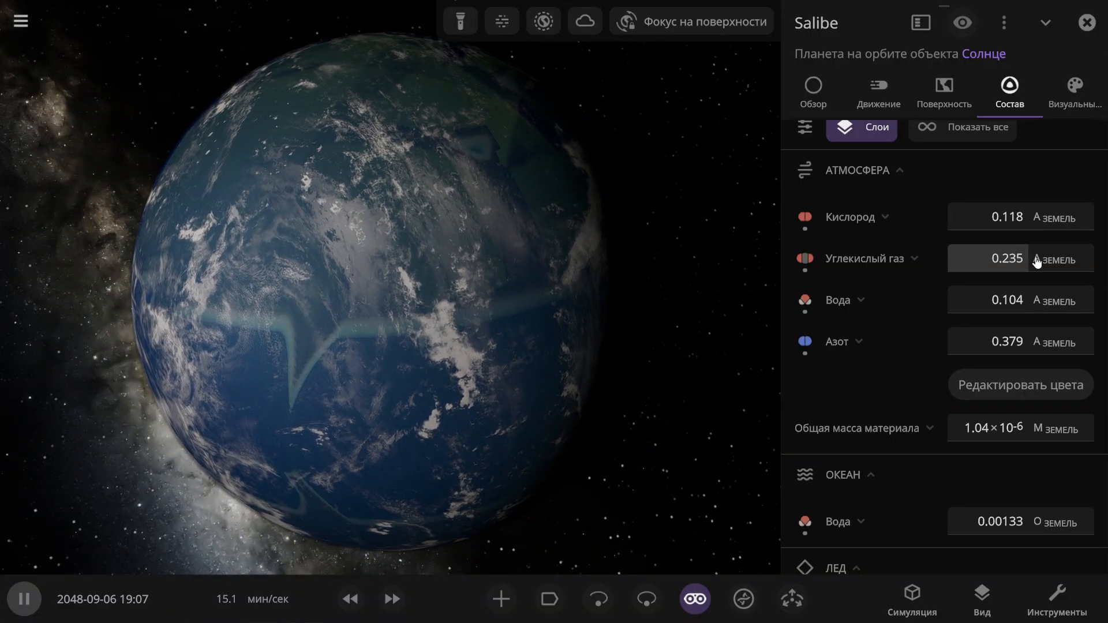
click(1006, 259)
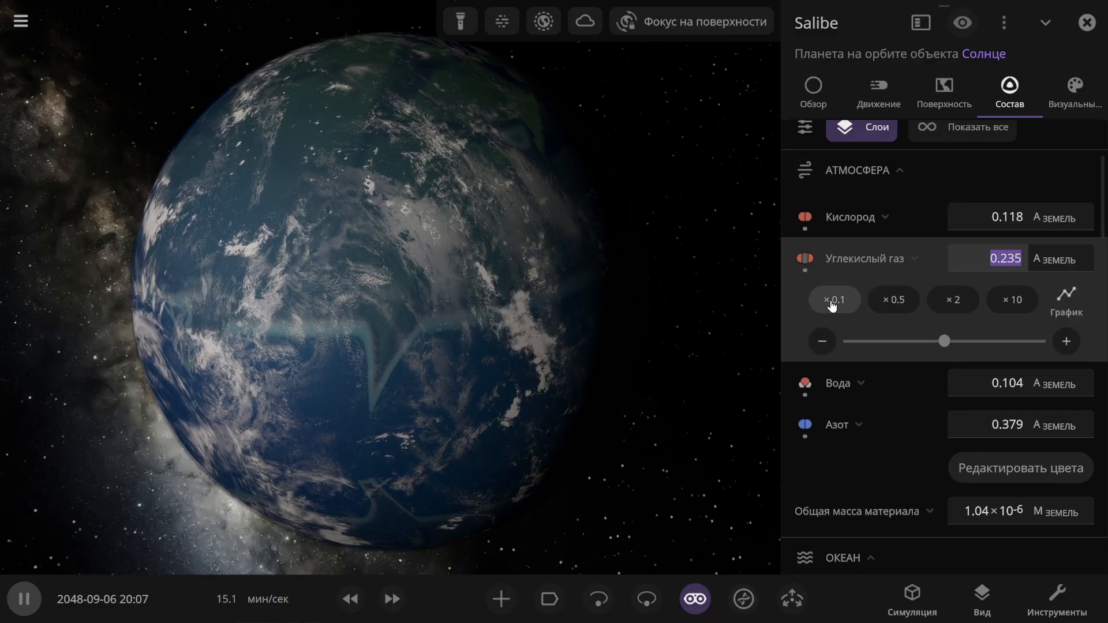
click(834, 300)
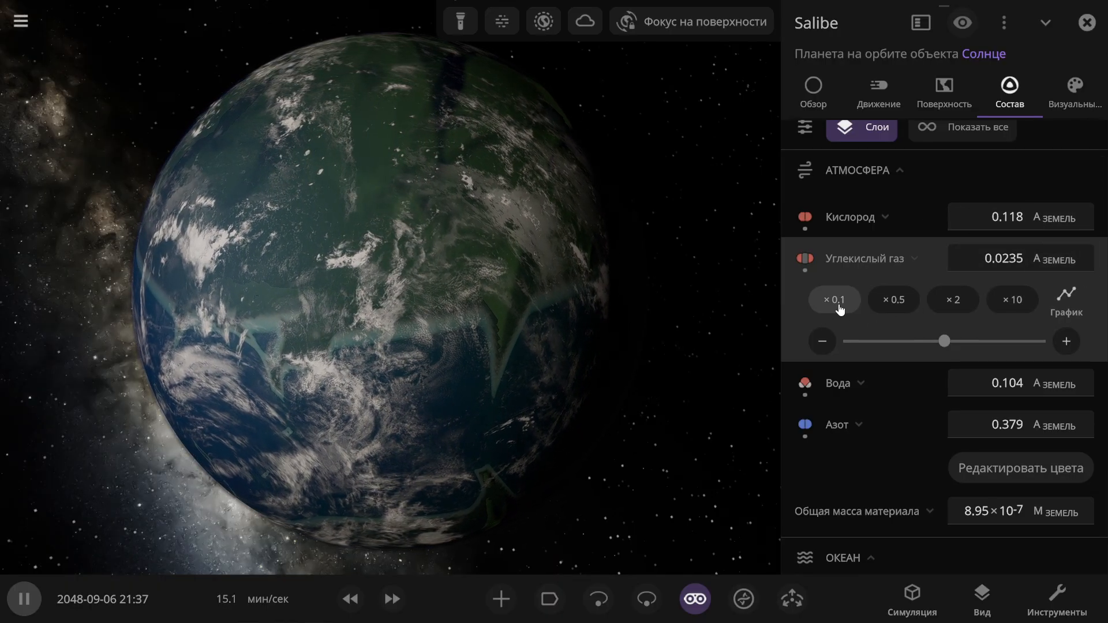
click(835, 299)
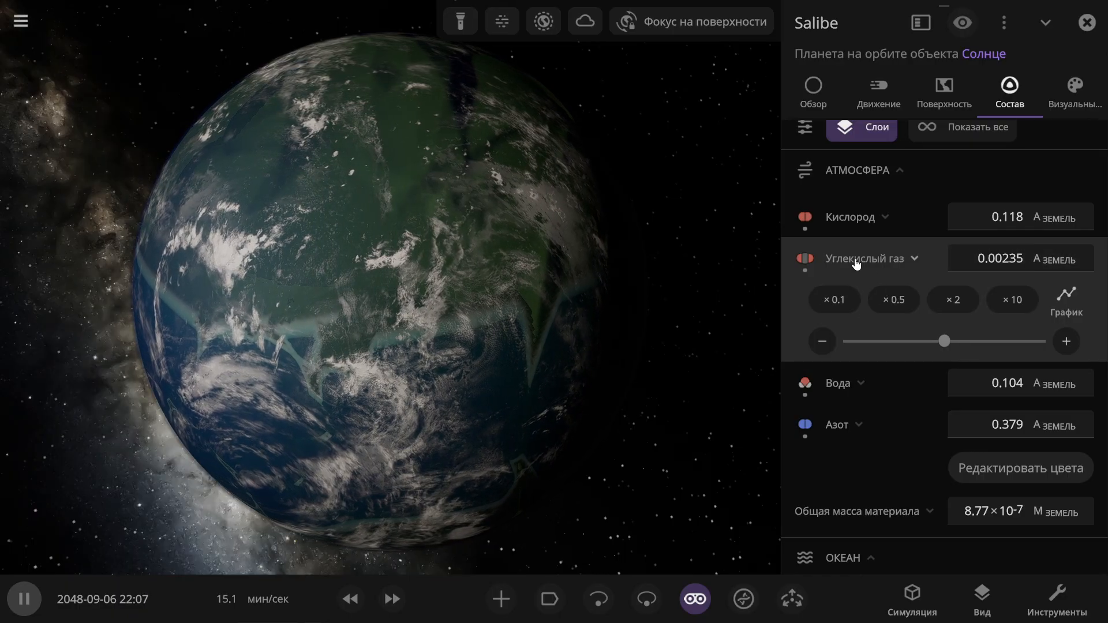
click(914, 258)
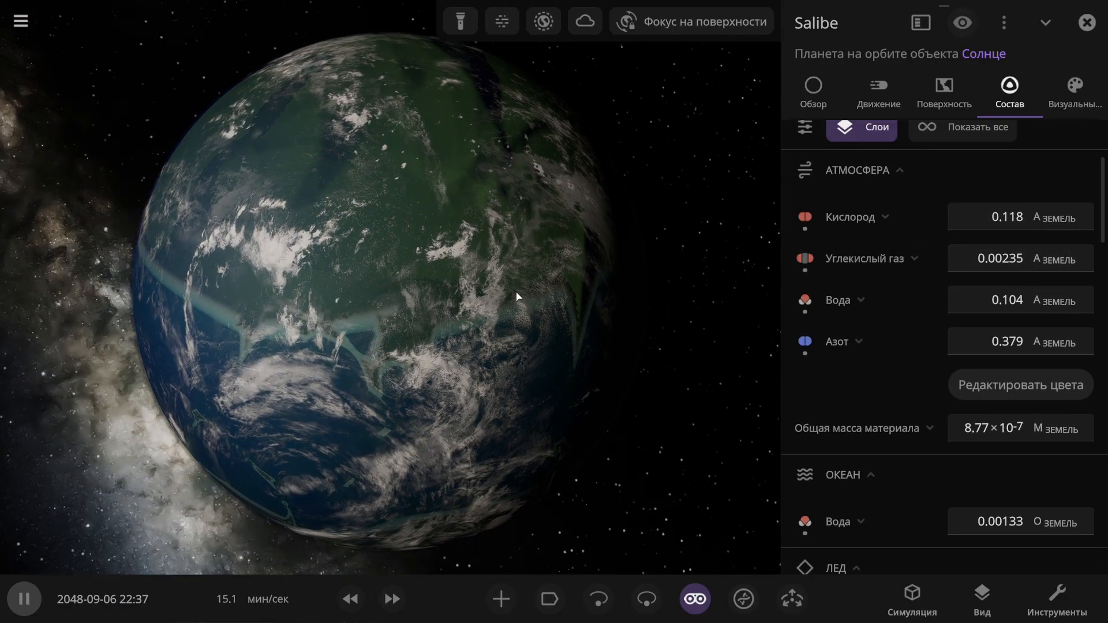
click(944, 89)
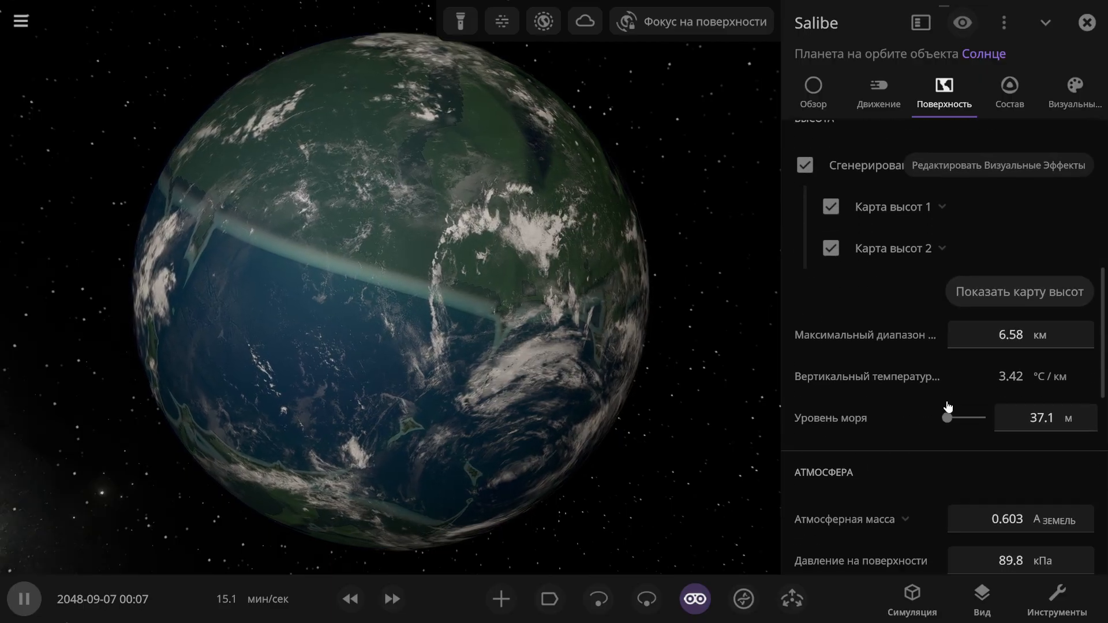
Step: Scroll through Salibe's surface height and temperature sections, showing a 23.8 °C average
scroll(down, 3)
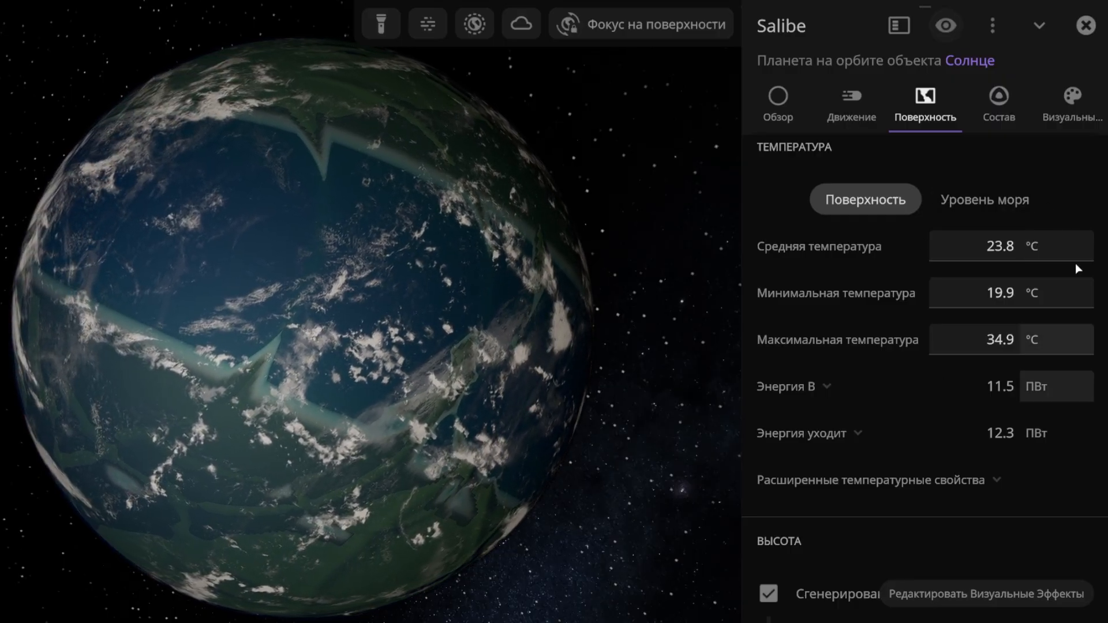
mouse_move(986, 220)
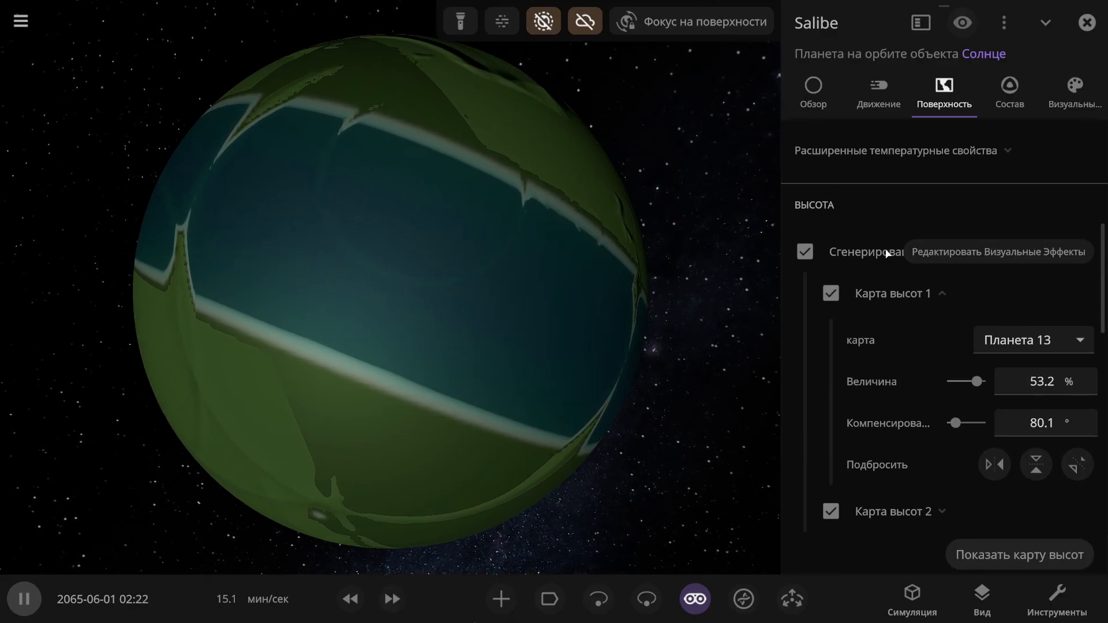
Step: Set Salibe's first height map (Карта высот 1) to Планета 11
scroll(down, 3)
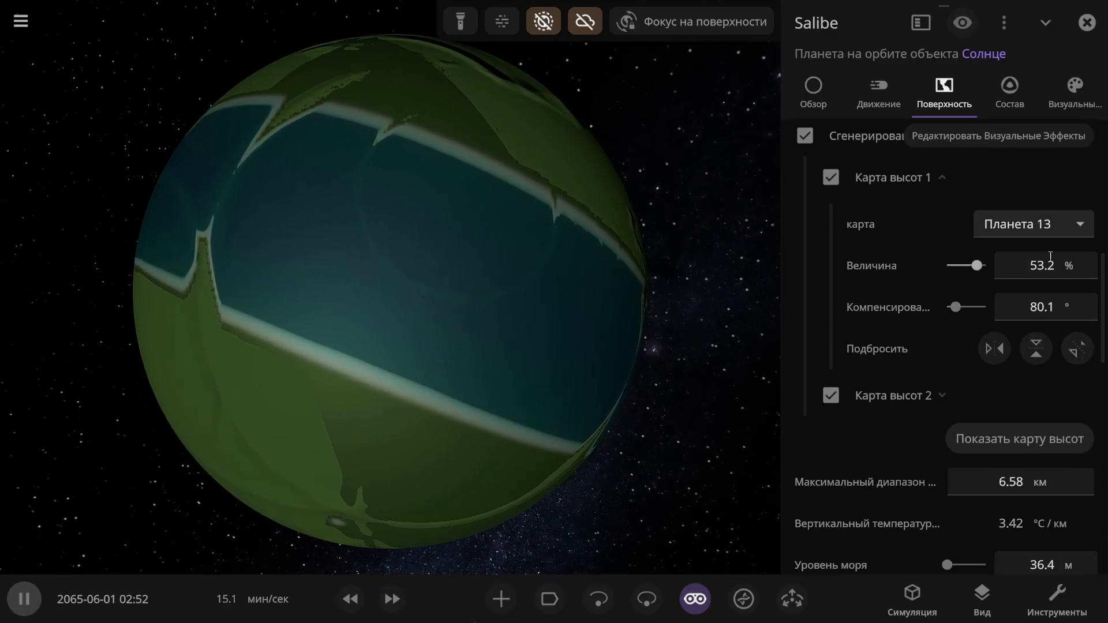
click(1033, 224)
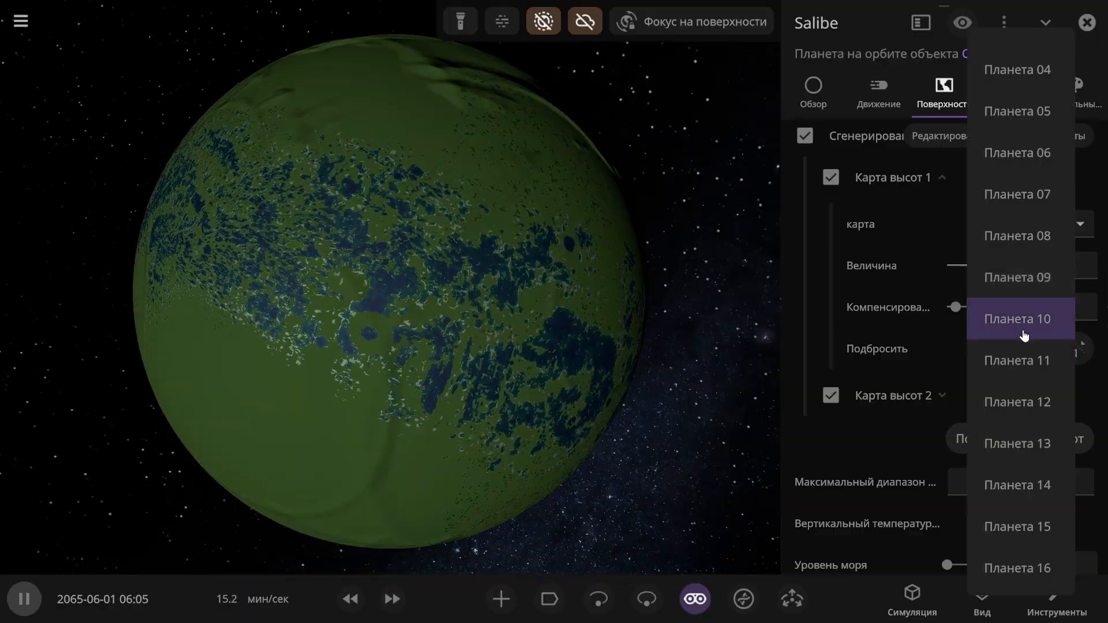
click(1017, 361)
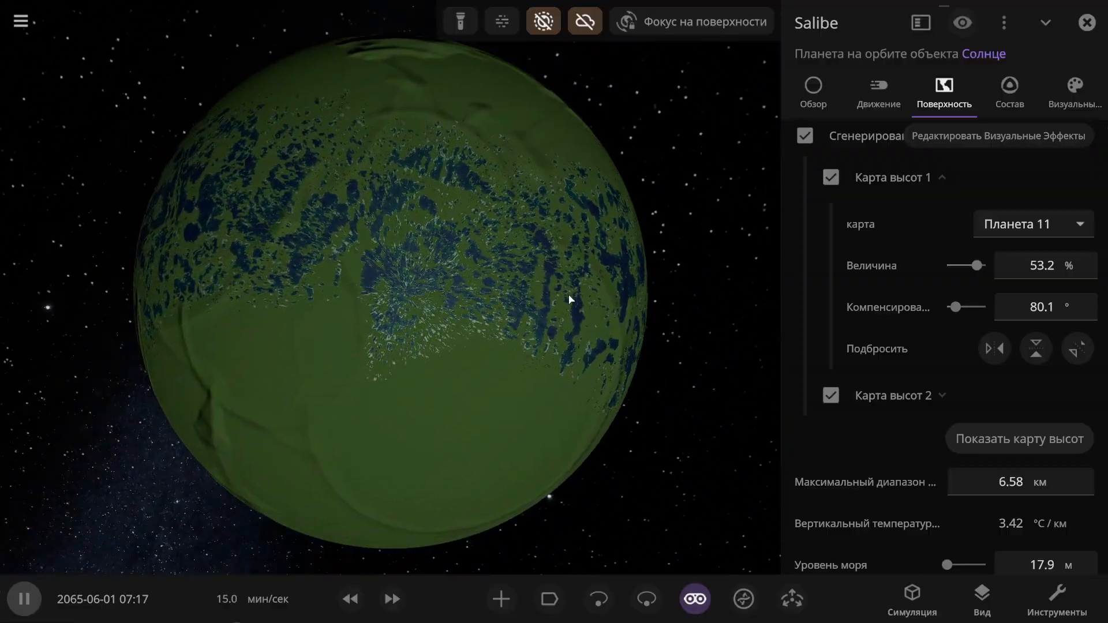
click(831, 396)
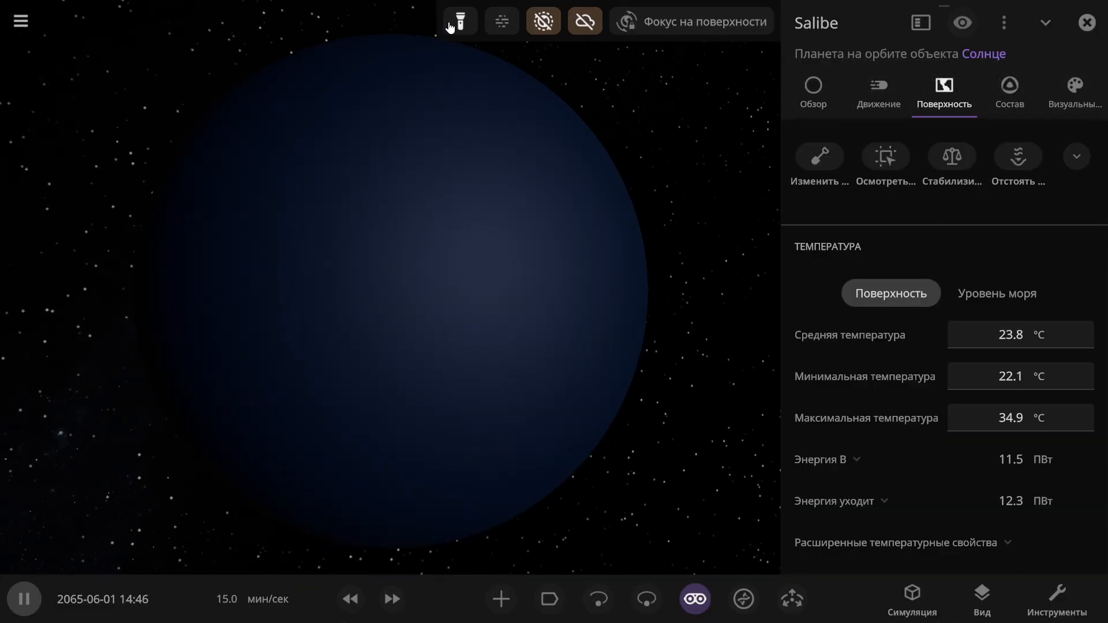
Step: Light up Salibe with the flashlight and expand the ocean Вода row in Состав
click(460, 21)
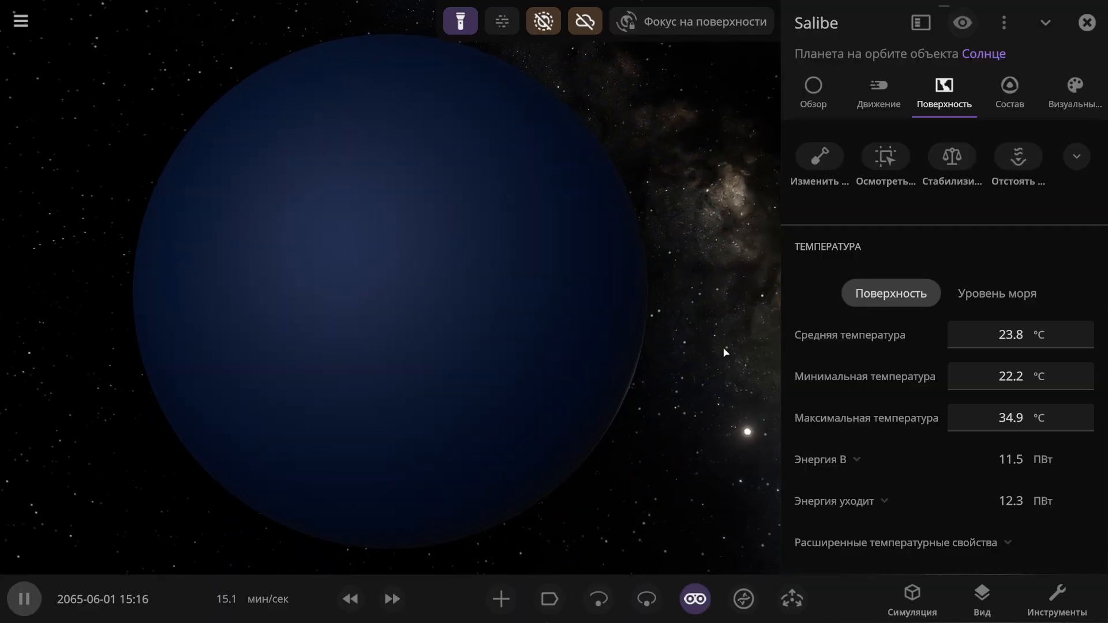
click(1010, 92)
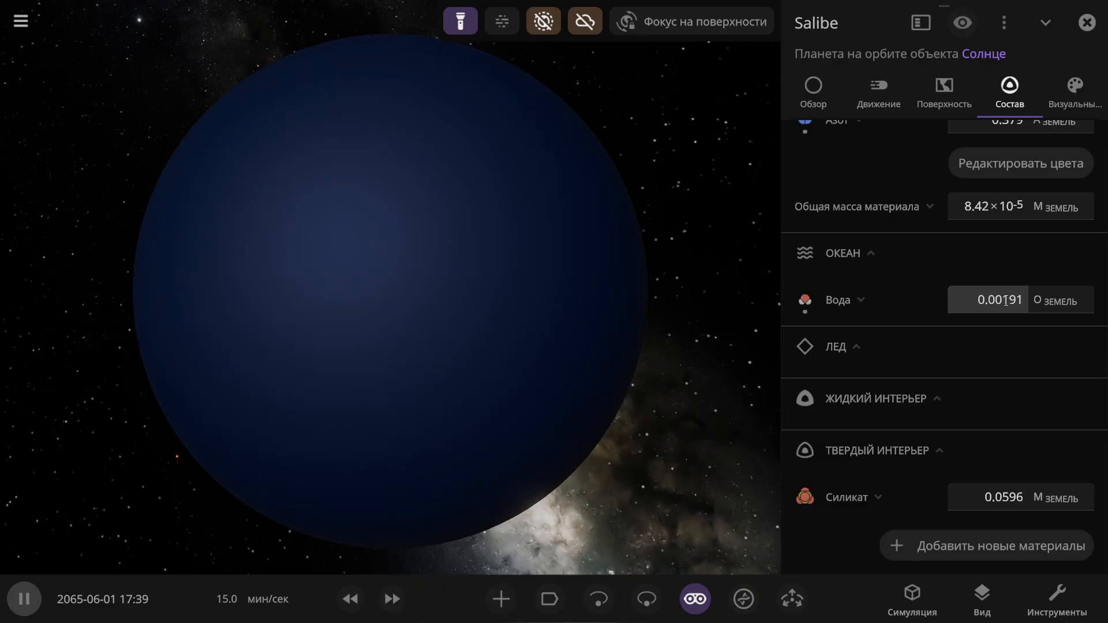
click(999, 300)
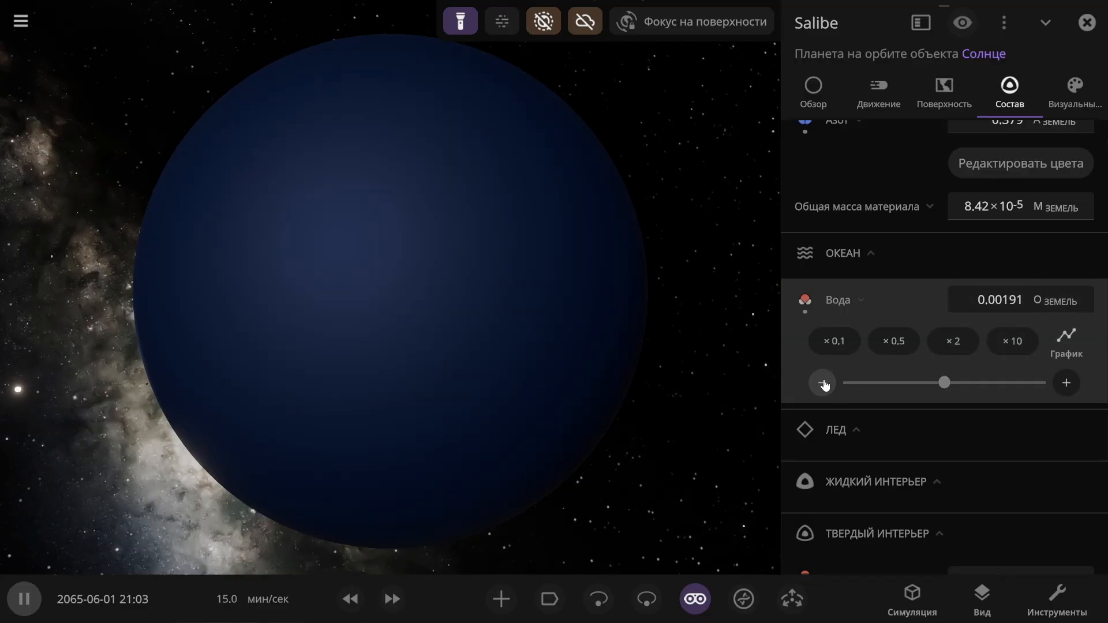
Step: Adjust Salibe's ocean water to about 0.0029 Earth oceans for a lake-dotted surface
click(823, 383)
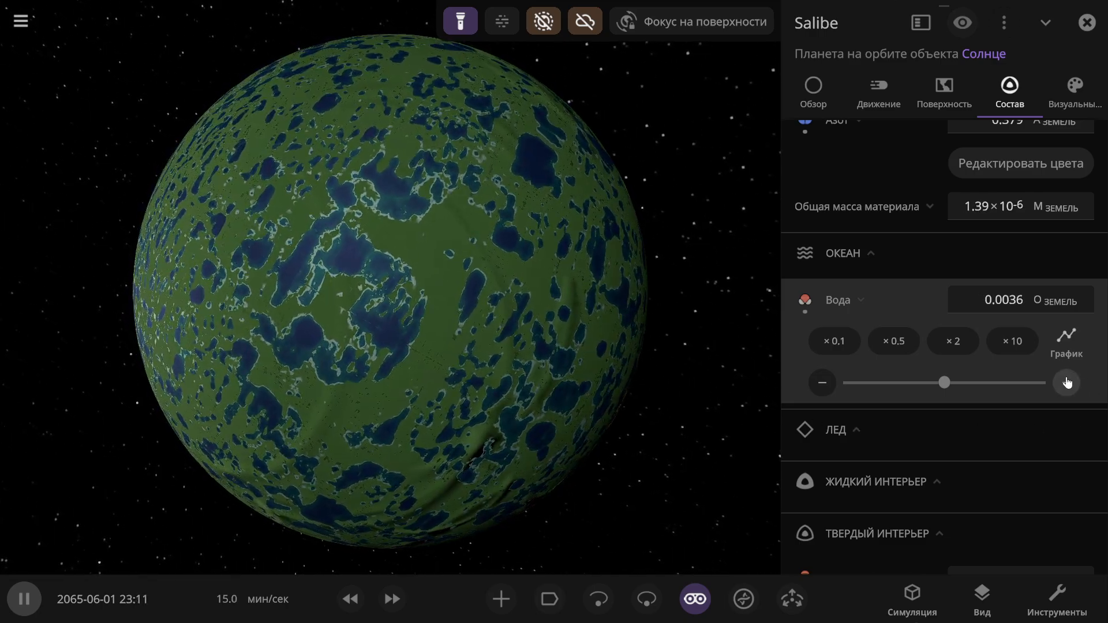
click(1067, 383)
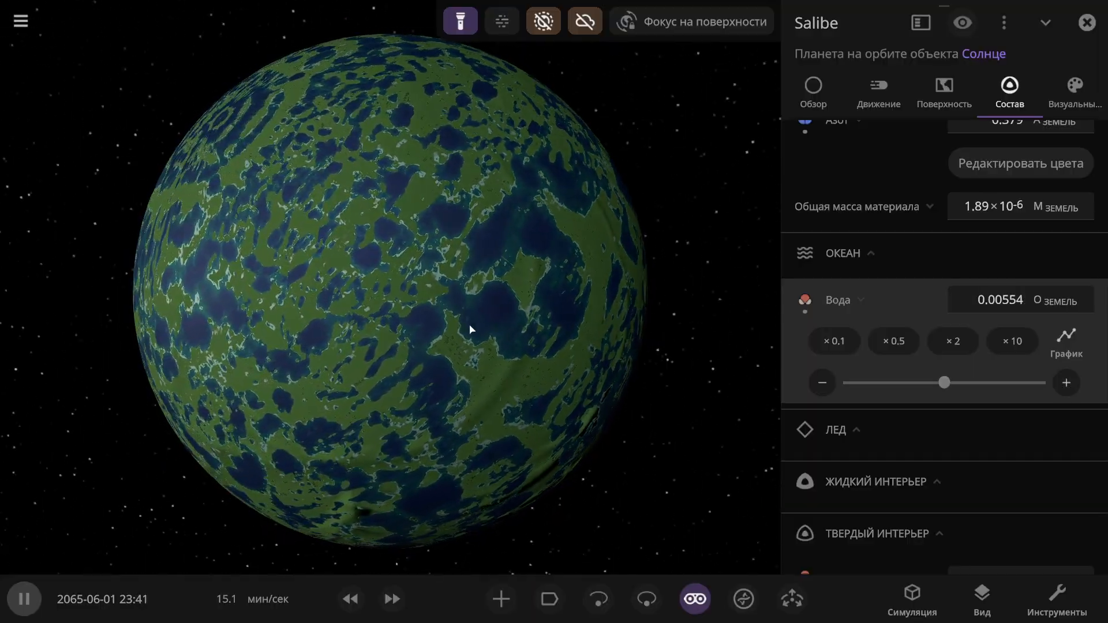
click(822, 382)
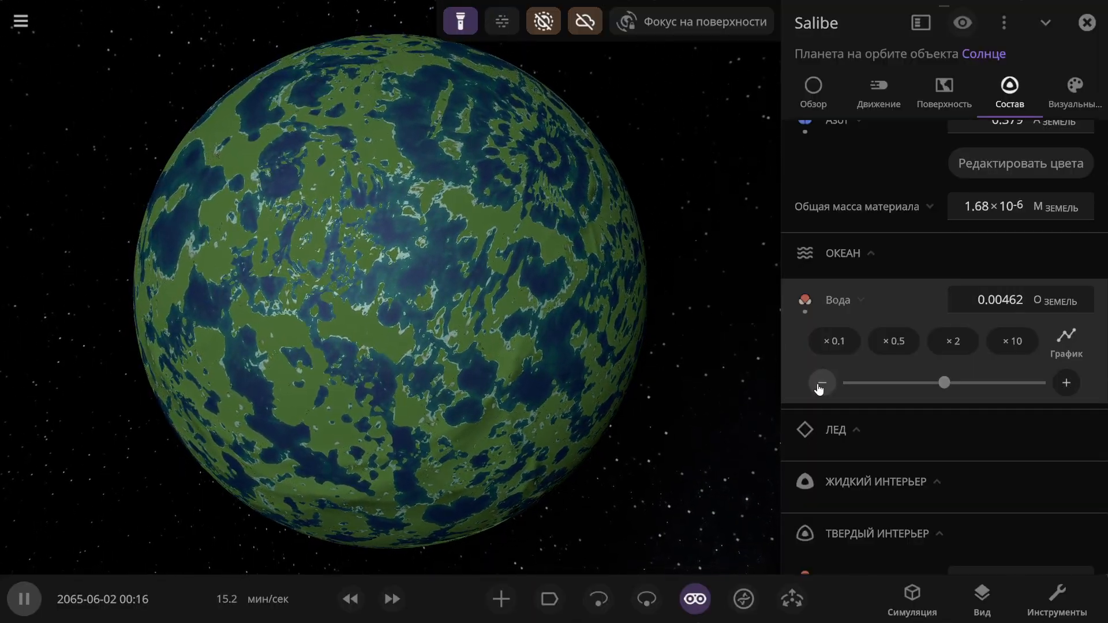
click(822, 382)
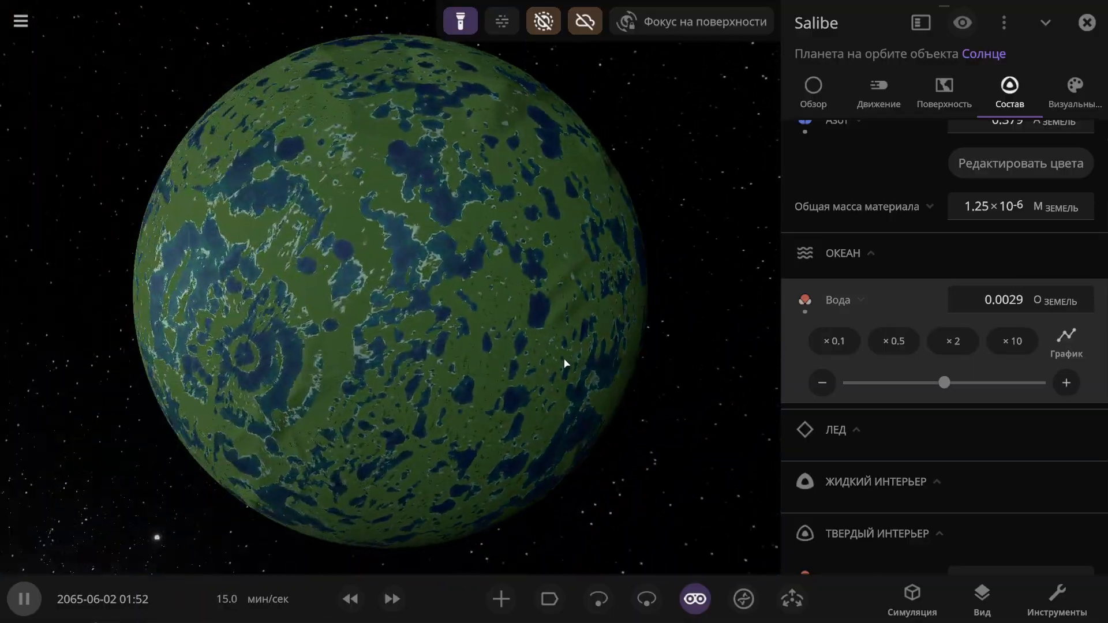
click(945, 91)
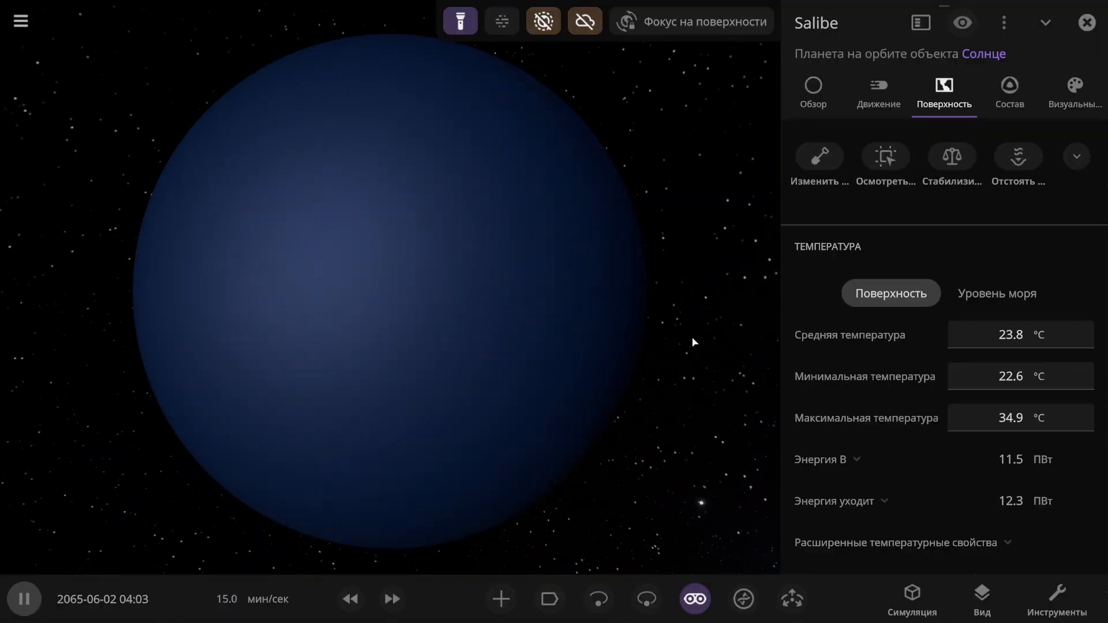
Step: Lower Salibe's ocean water to 0.00255 Earth oceans, leaving green continents with scattered lakes
scroll(down, 3)
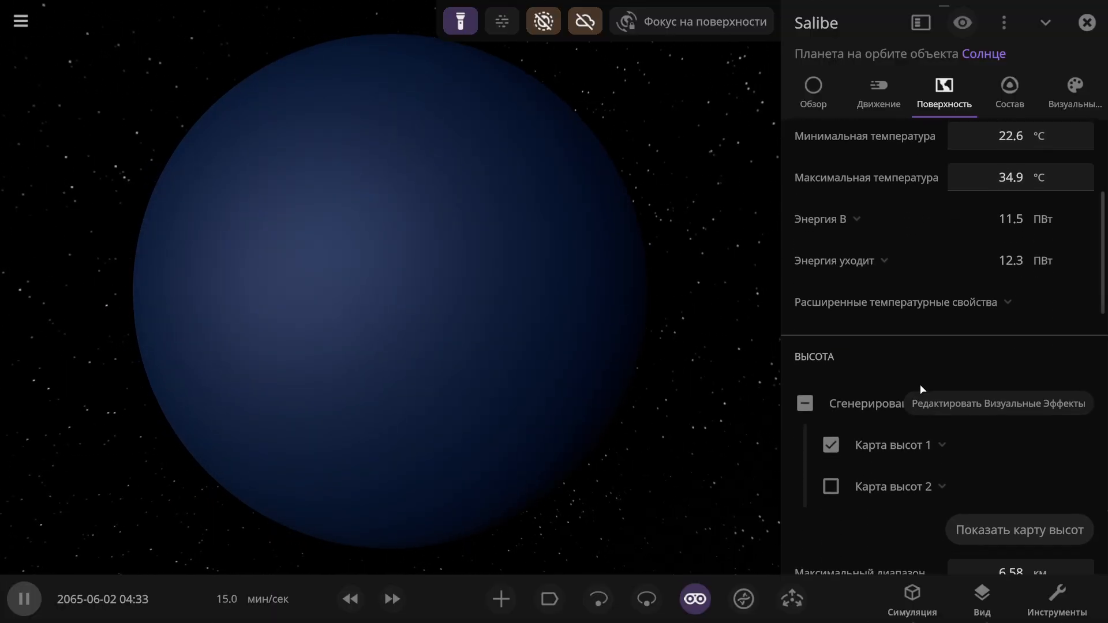
click(1009, 89)
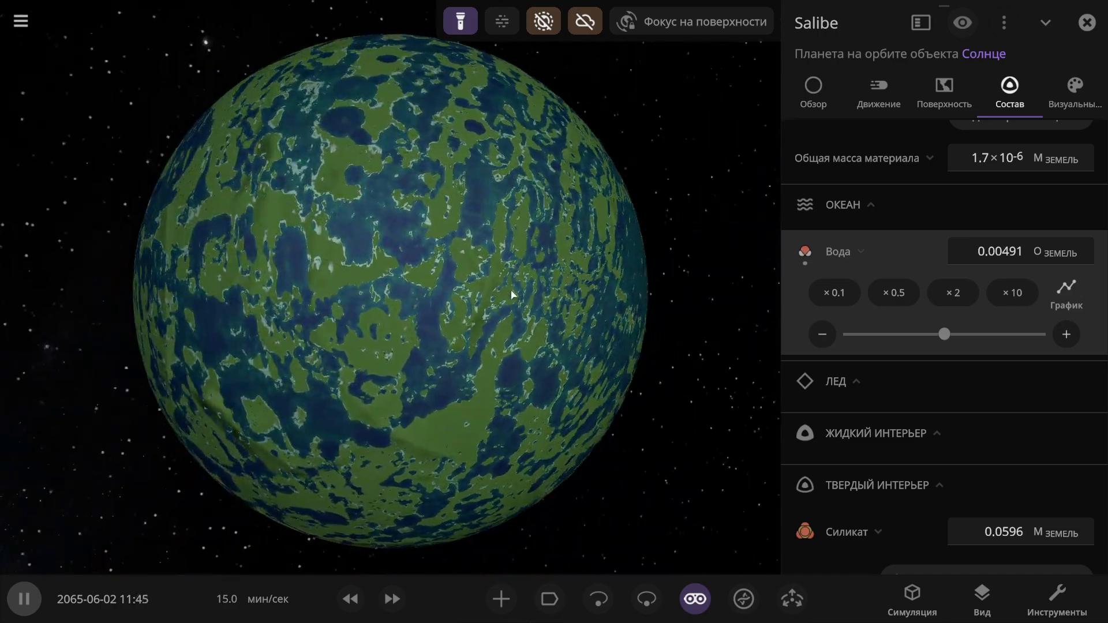
click(944, 93)
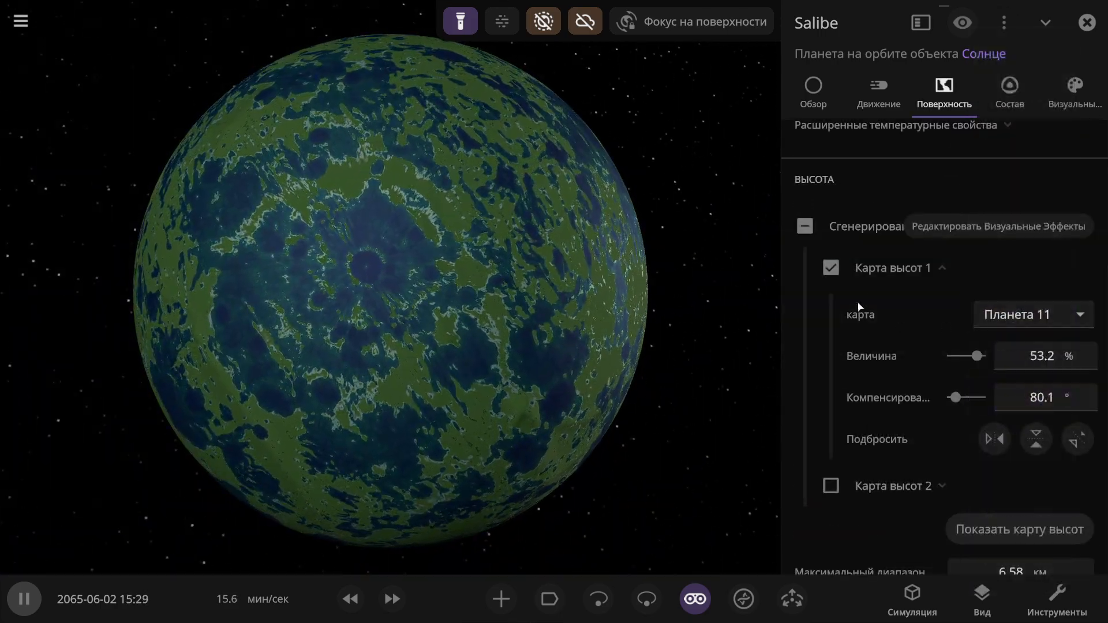
click(1009, 89)
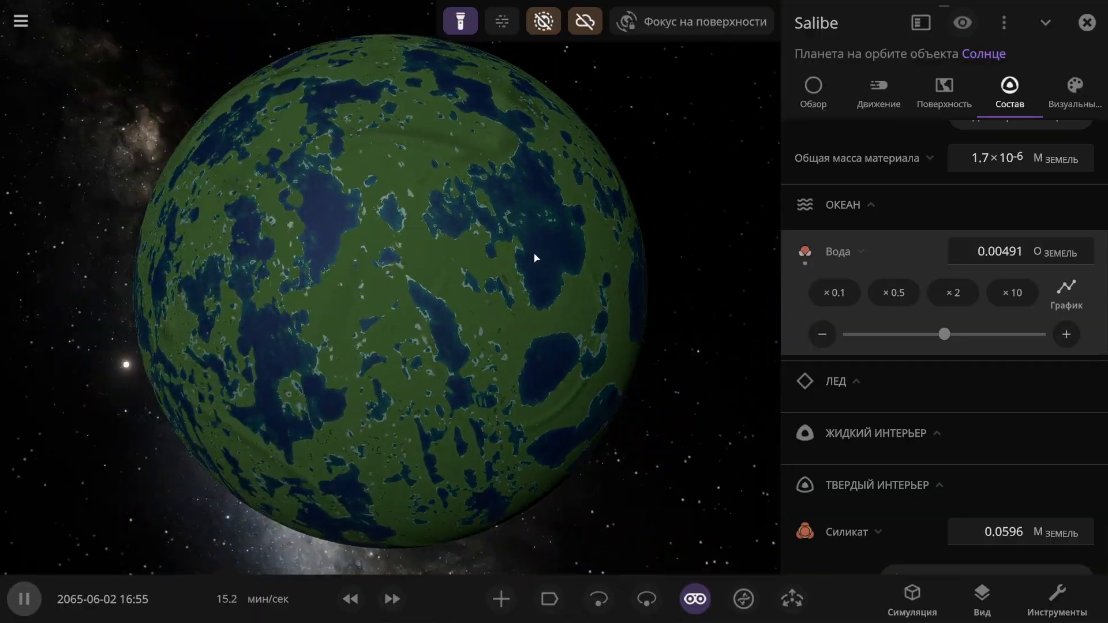
click(822, 334)
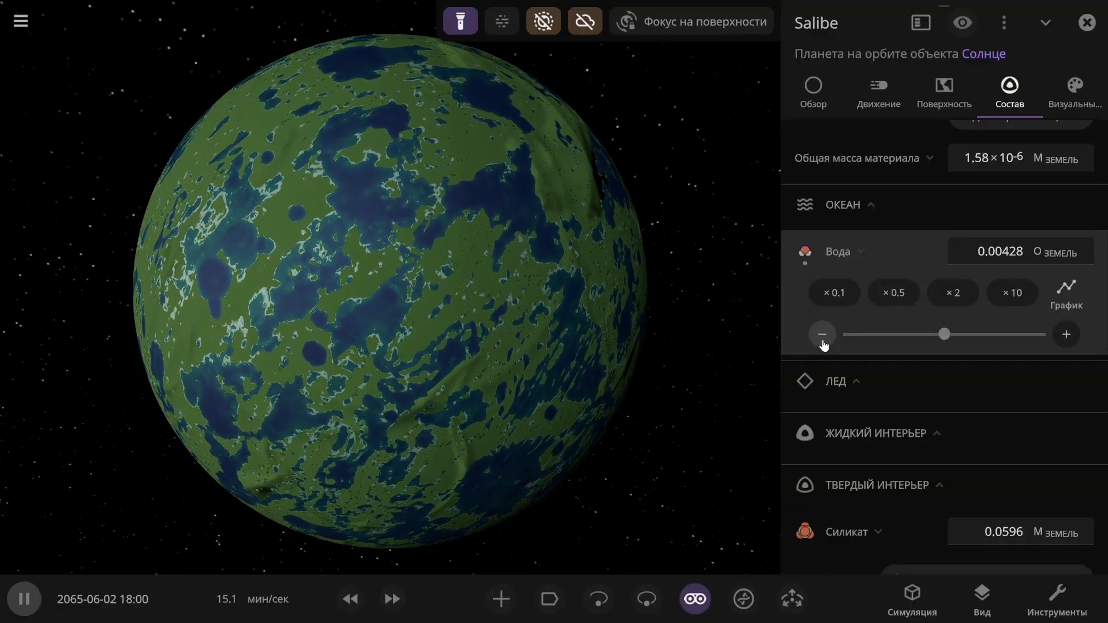
click(822, 335)
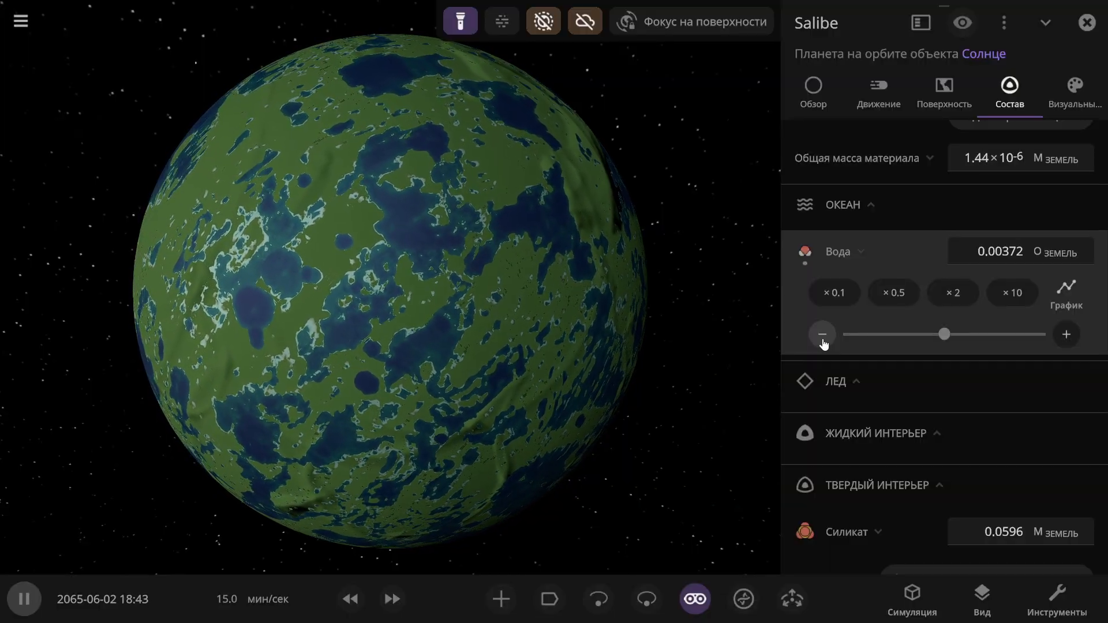
click(822, 334)
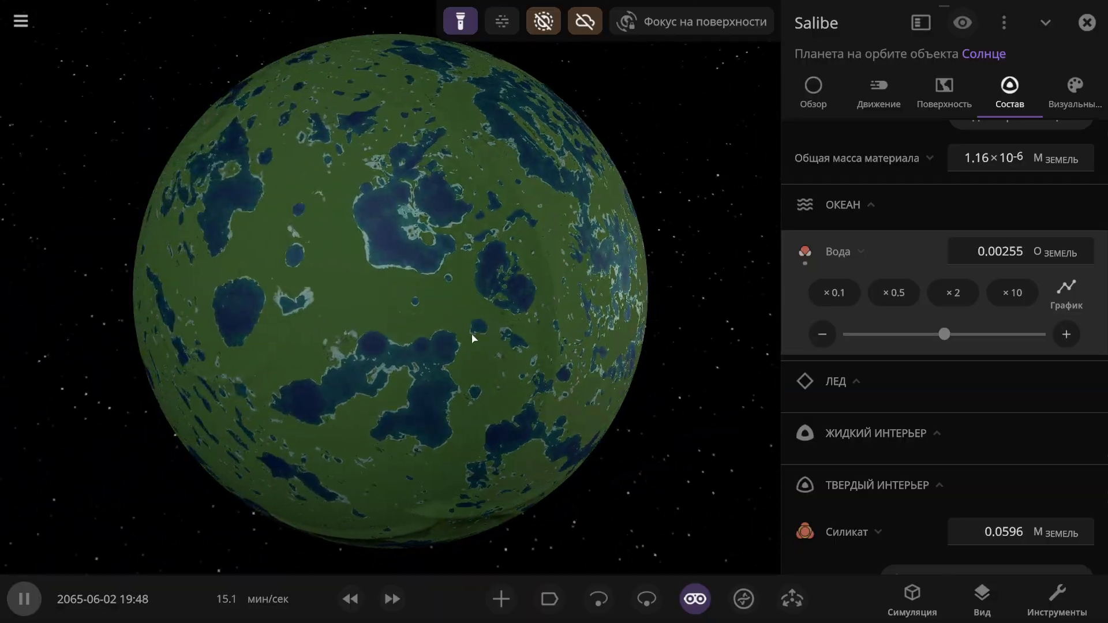
click(944, 92)
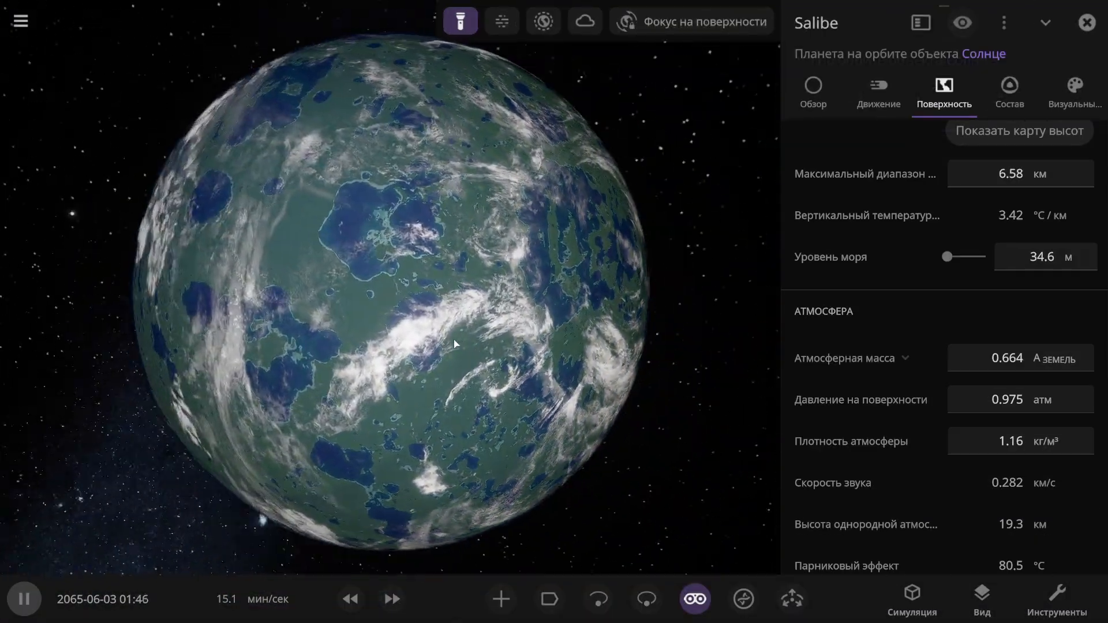
Step: Set Cloud Map 1 to Тонкий and pick a Туман fog preset on the Visuals tab
click(1075, 87)
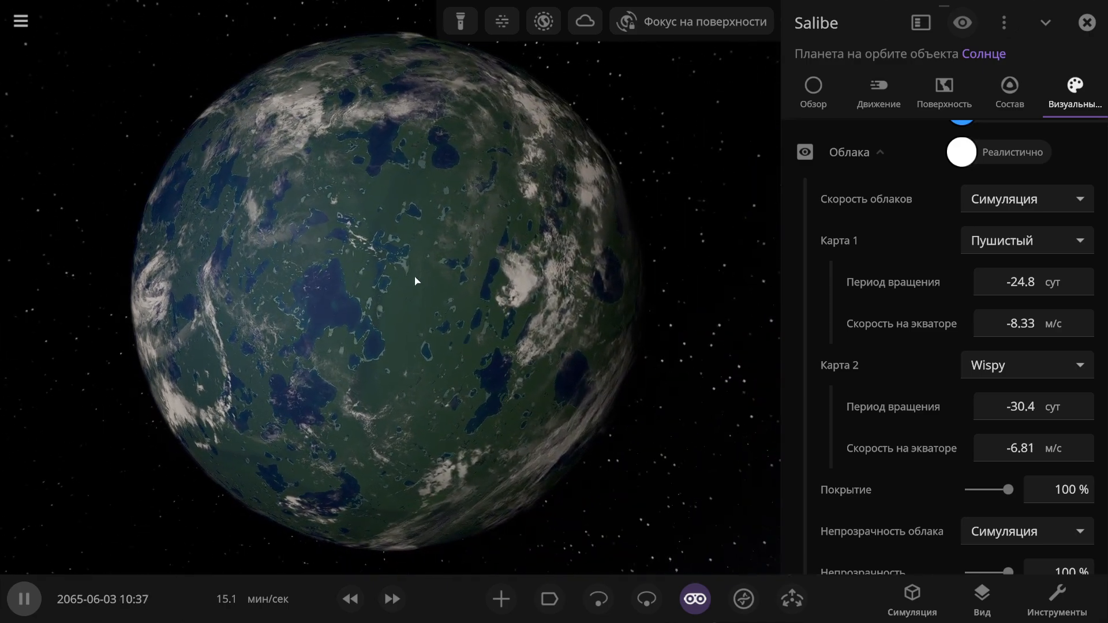
click(1027, 240)
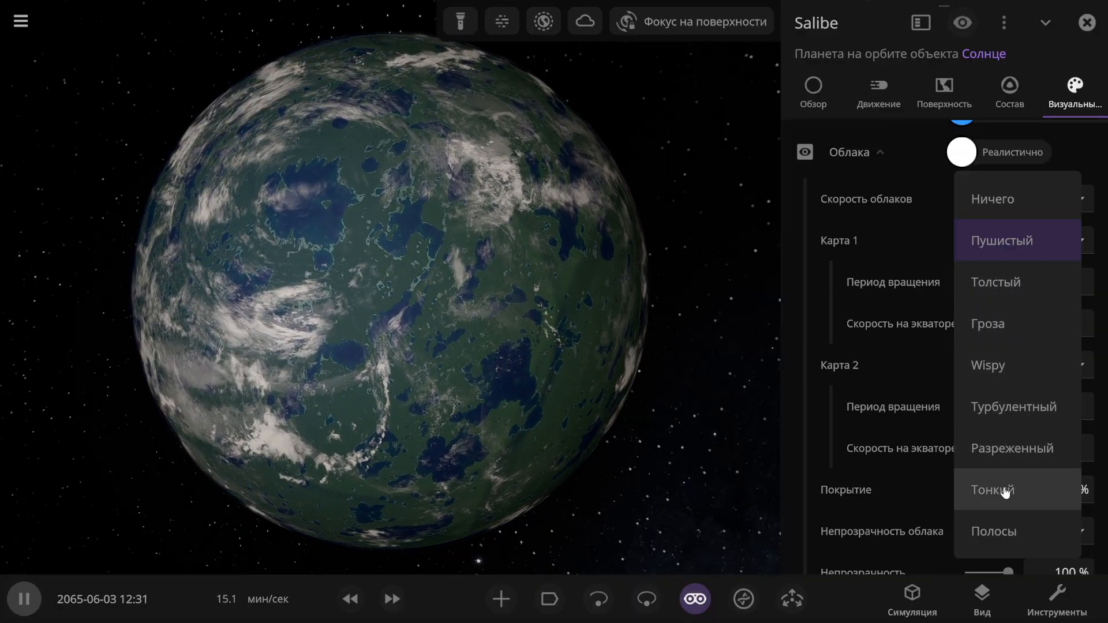
click(993, 490)
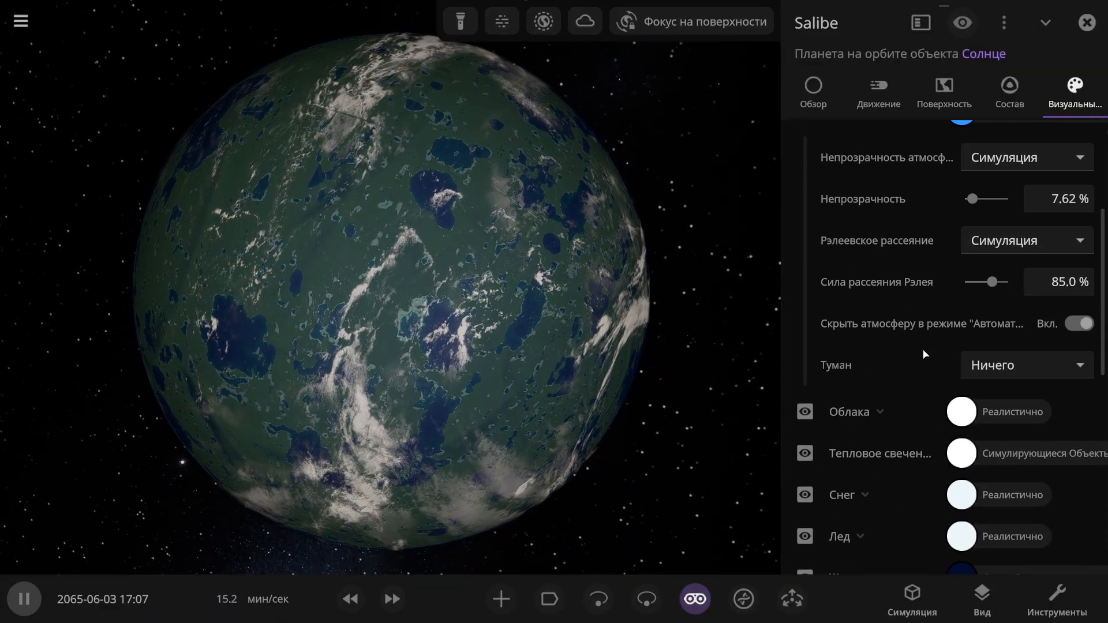
click(1027, 366)
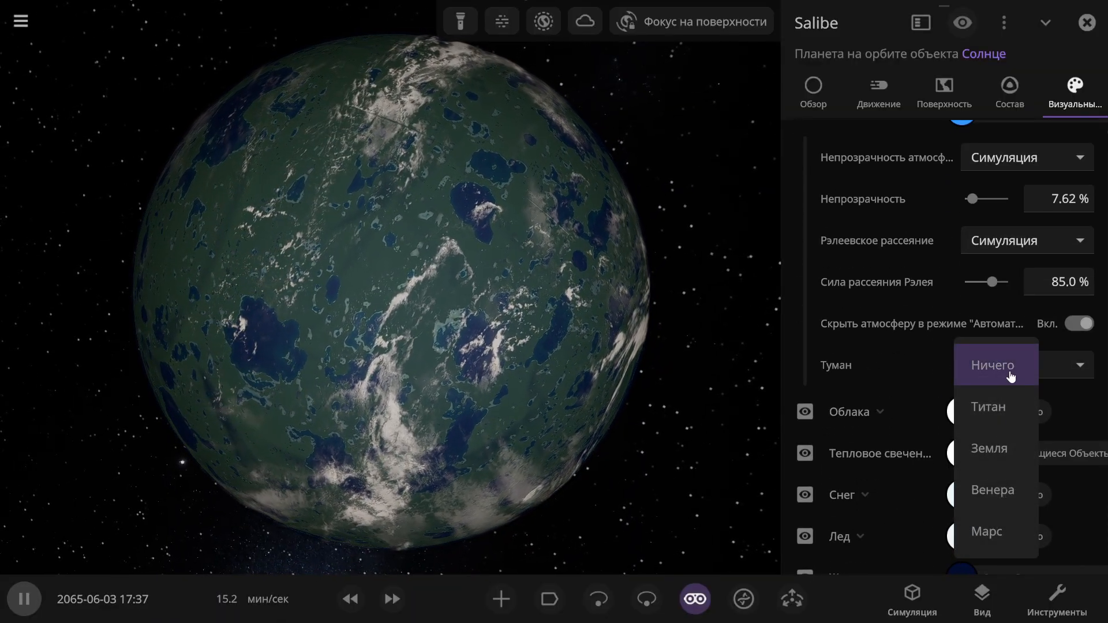
click(989, 448)
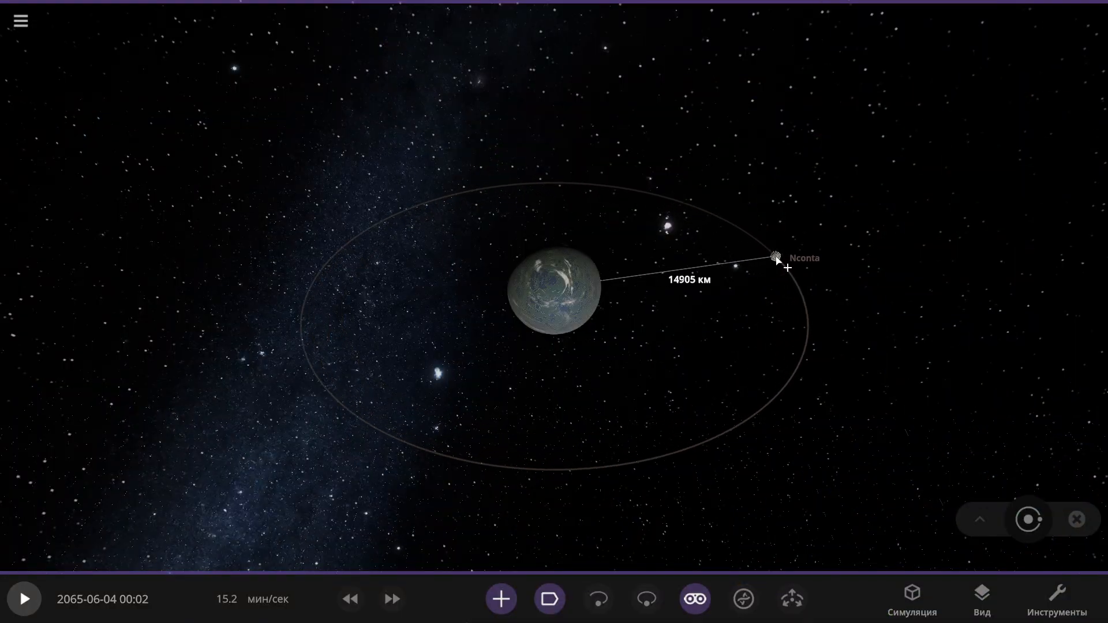
Step: Add the moon Idesi in orbit around Salibe and speed up the simulation
scroll(down, 3)
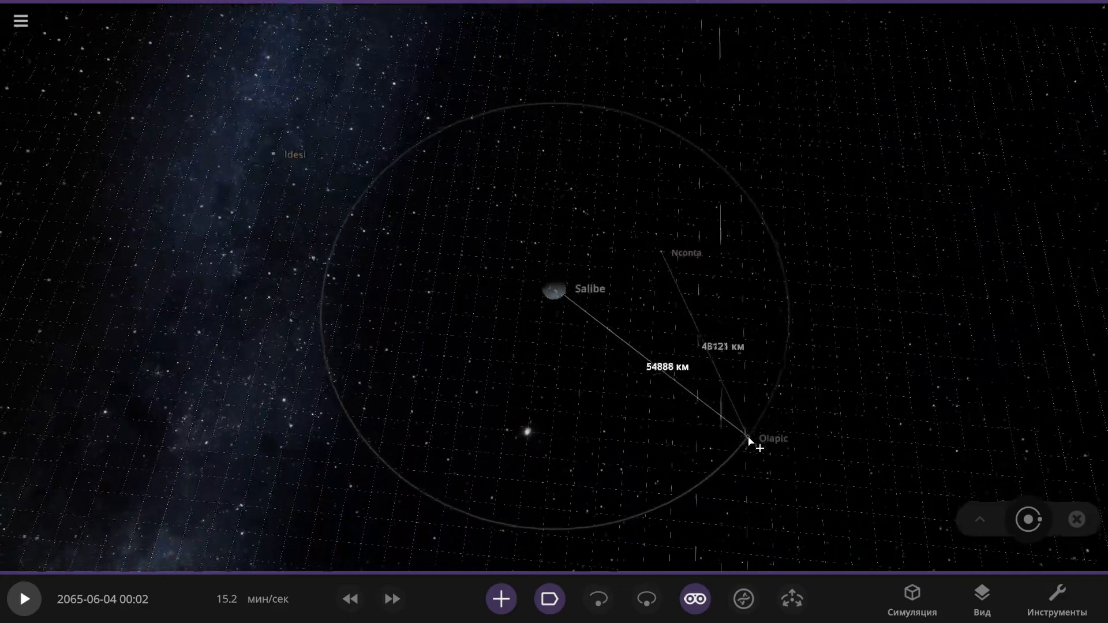
click(501, 599)
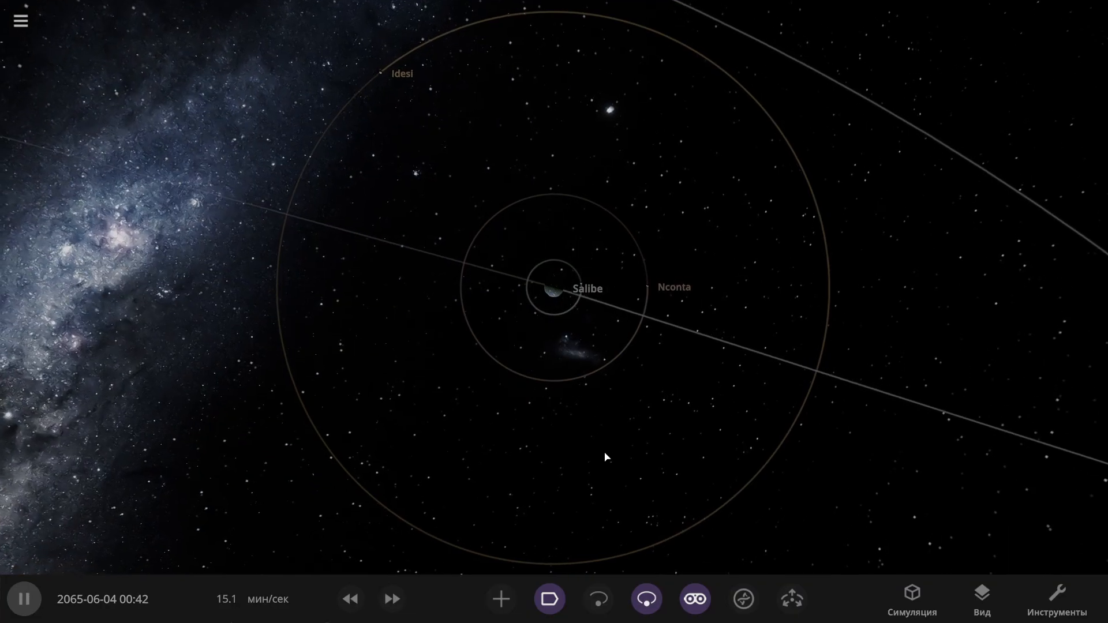
click(392, 599)
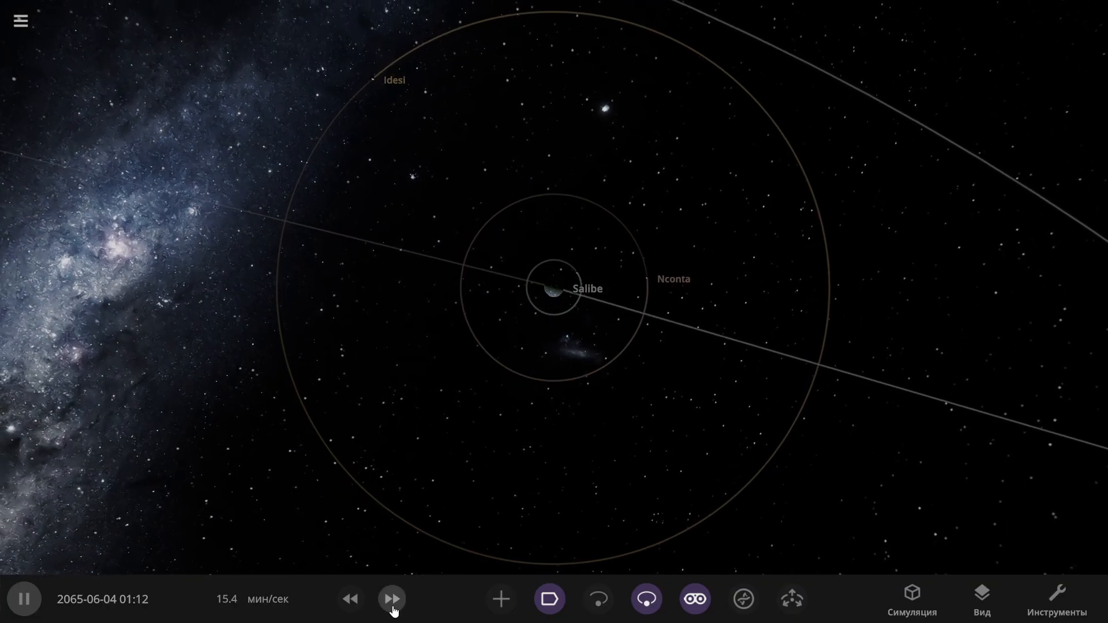
click(390, 599)
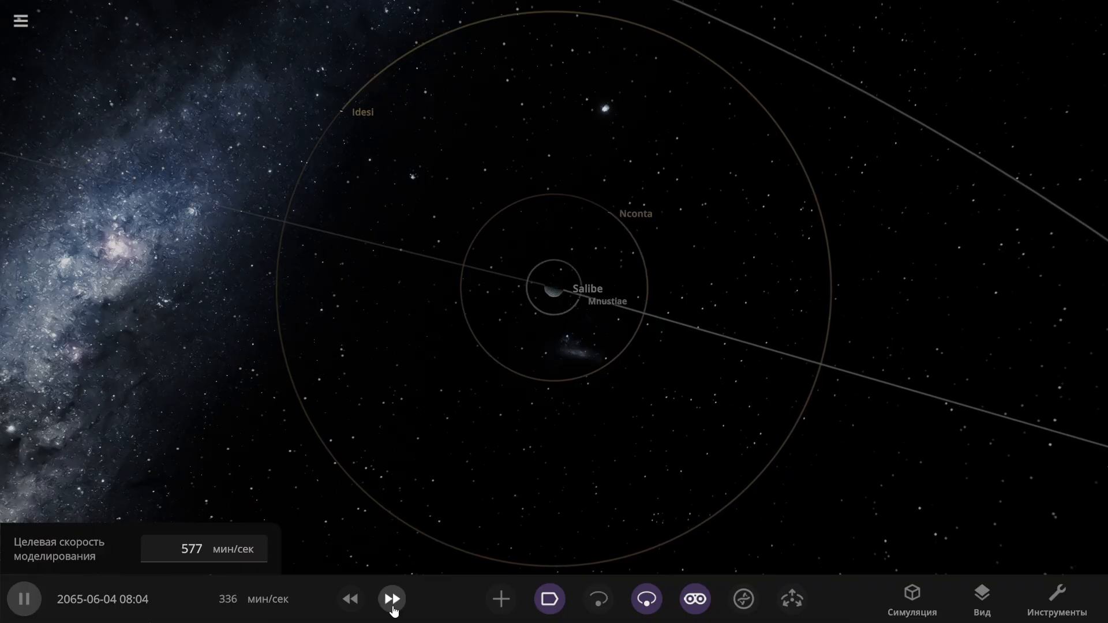
click(392, 599)
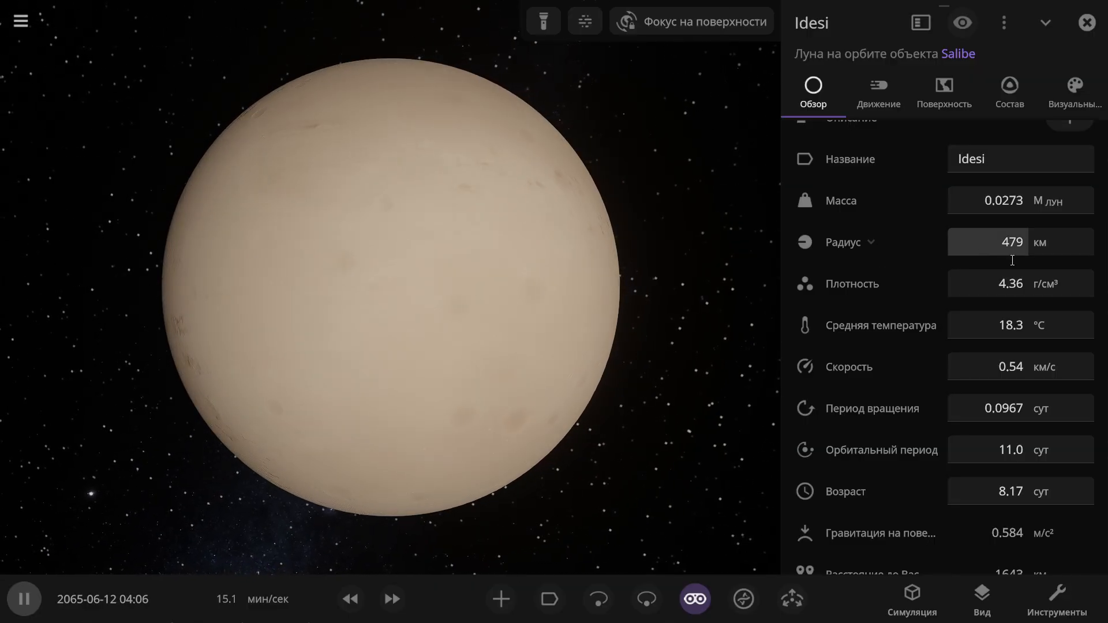
Step: Set Idesi's radius to 479 km and check Salibe's 77.2% Earth similarity
click(944, 93)
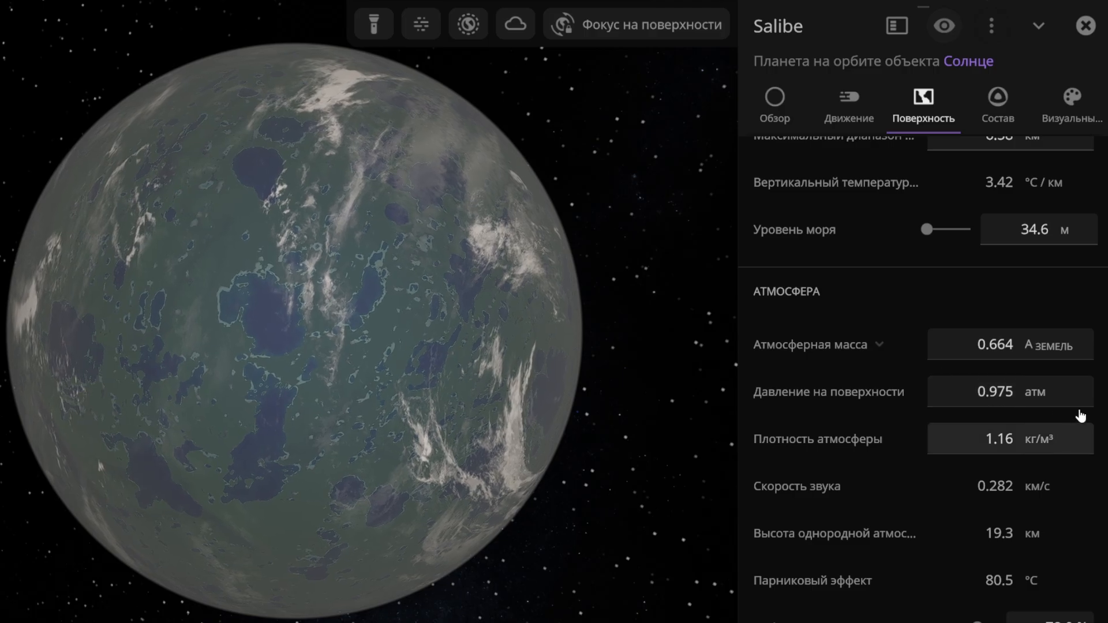
click(998, 102)
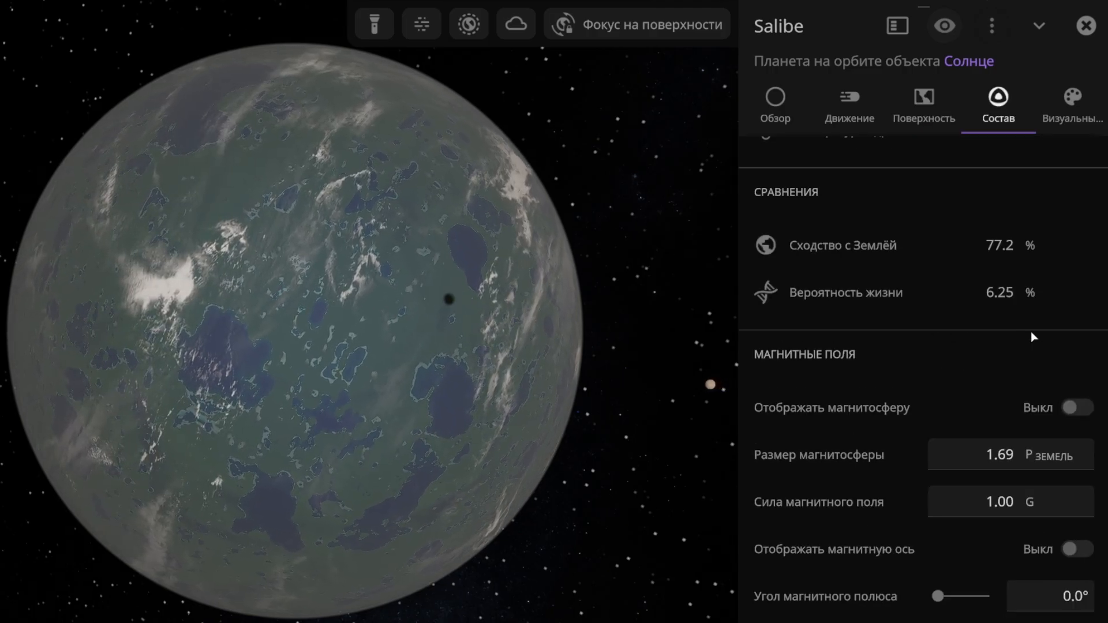